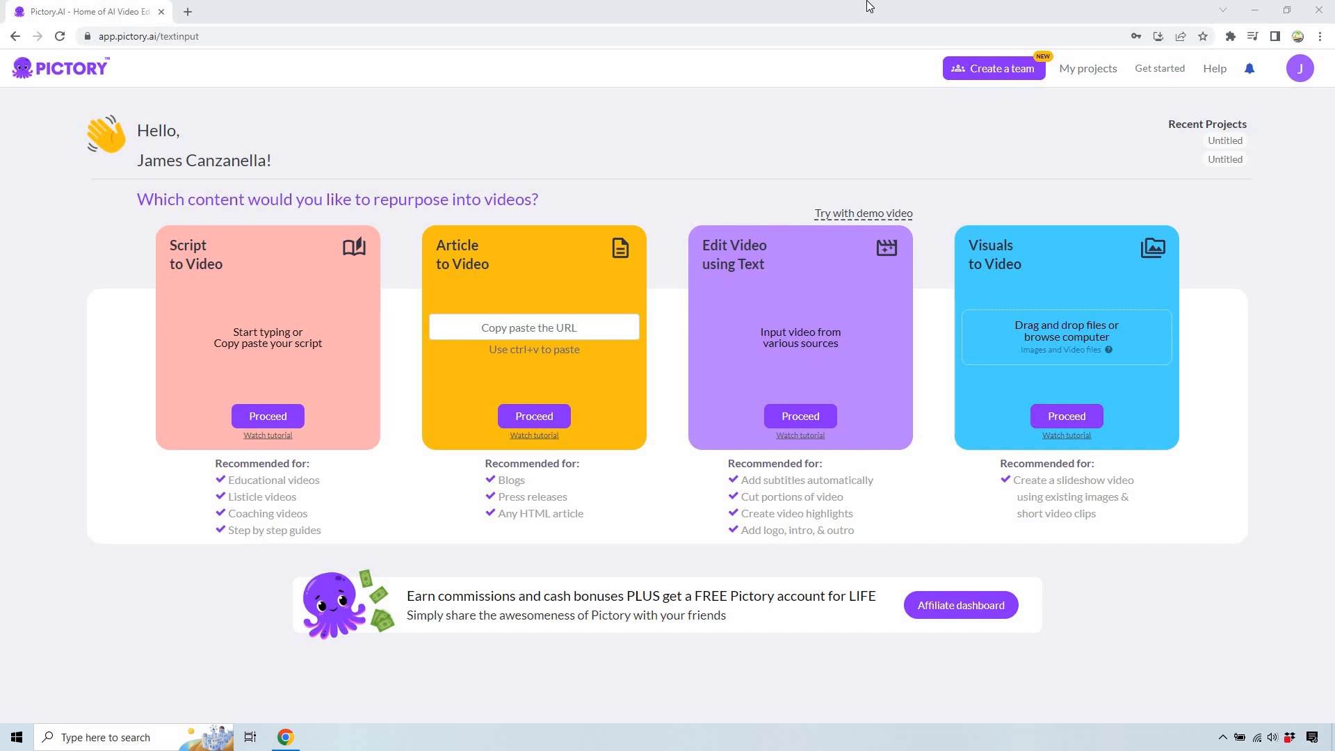
mouse_move(1315, 310)
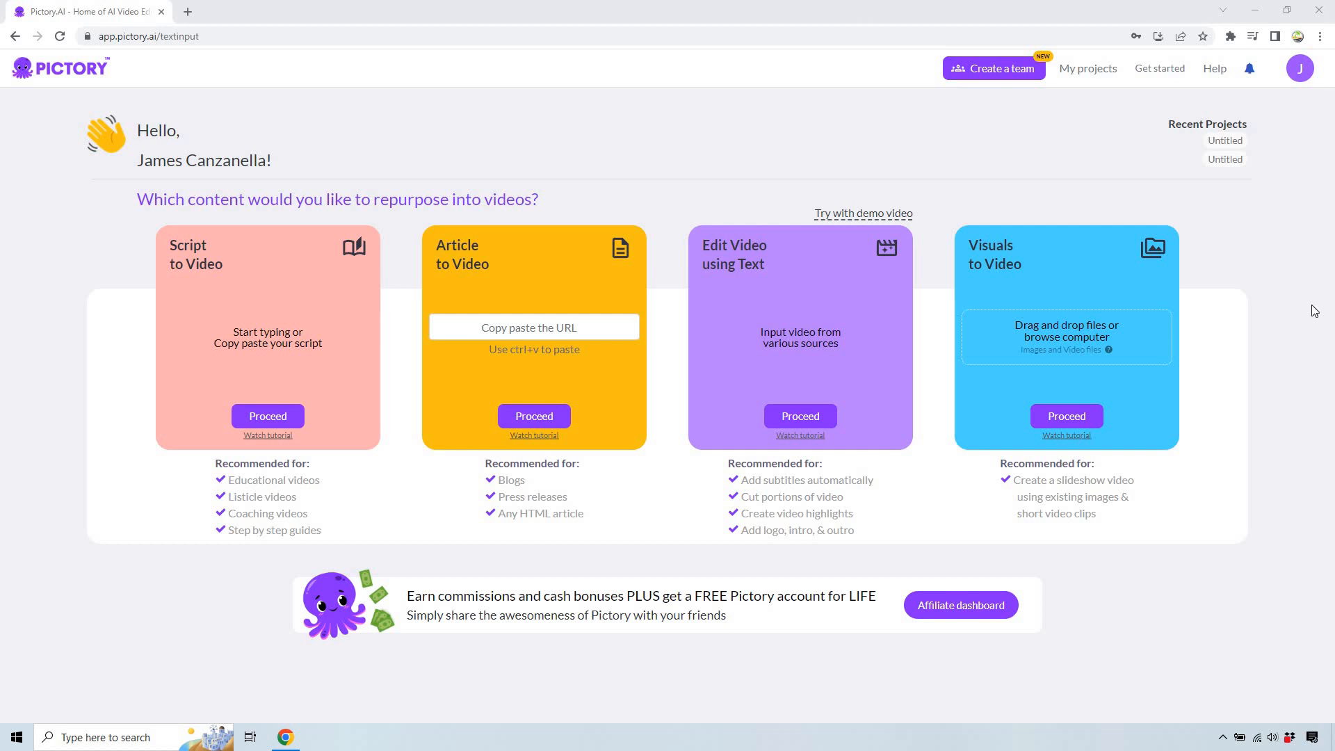
mouse_move(1287, 336)
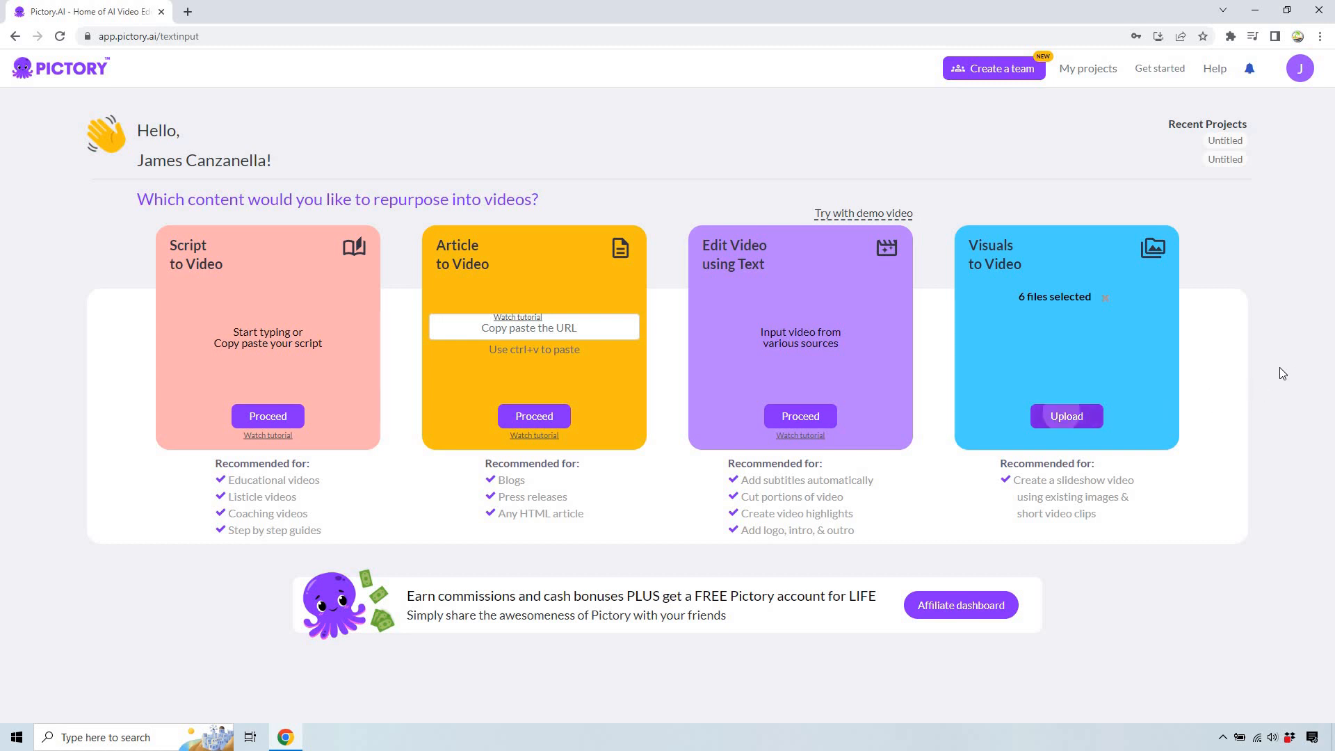
Upload the six Australia photos so all finish as Completed and are listed for tagging
click(1065, 416)
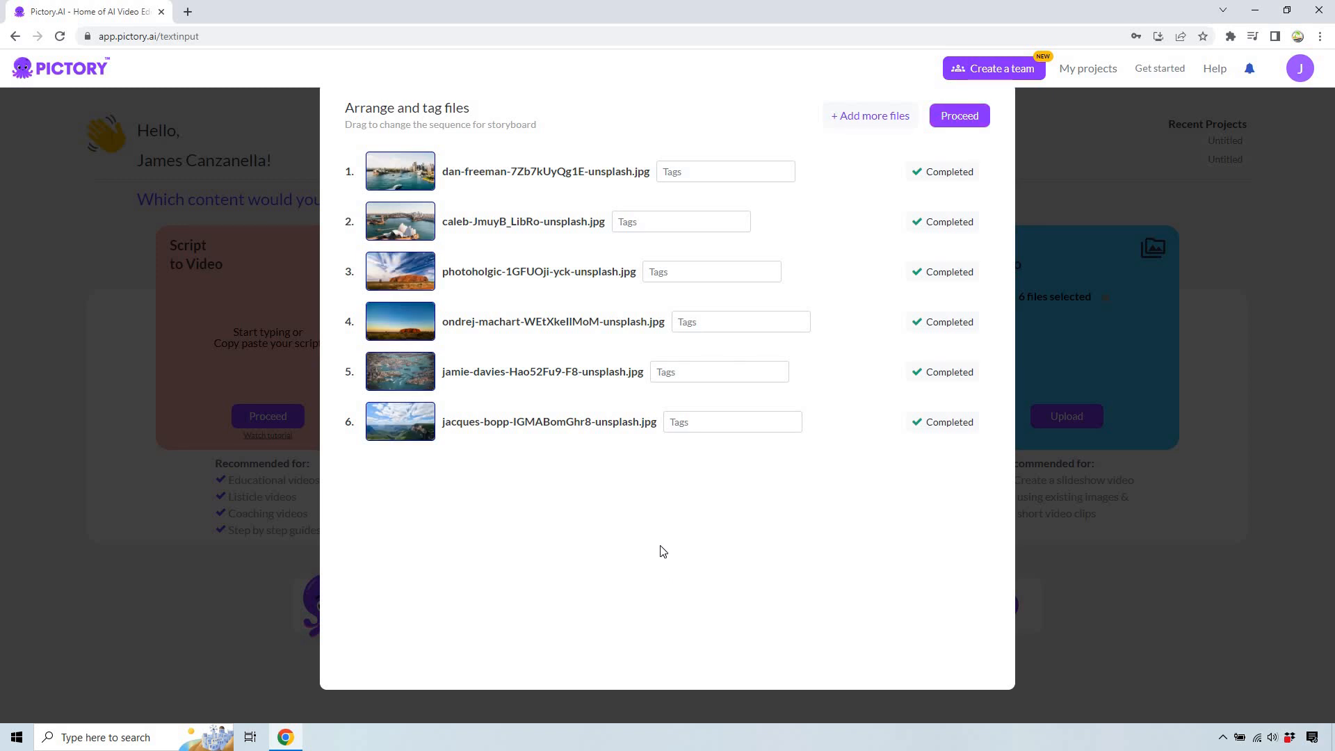
mouse_move(984, 152)
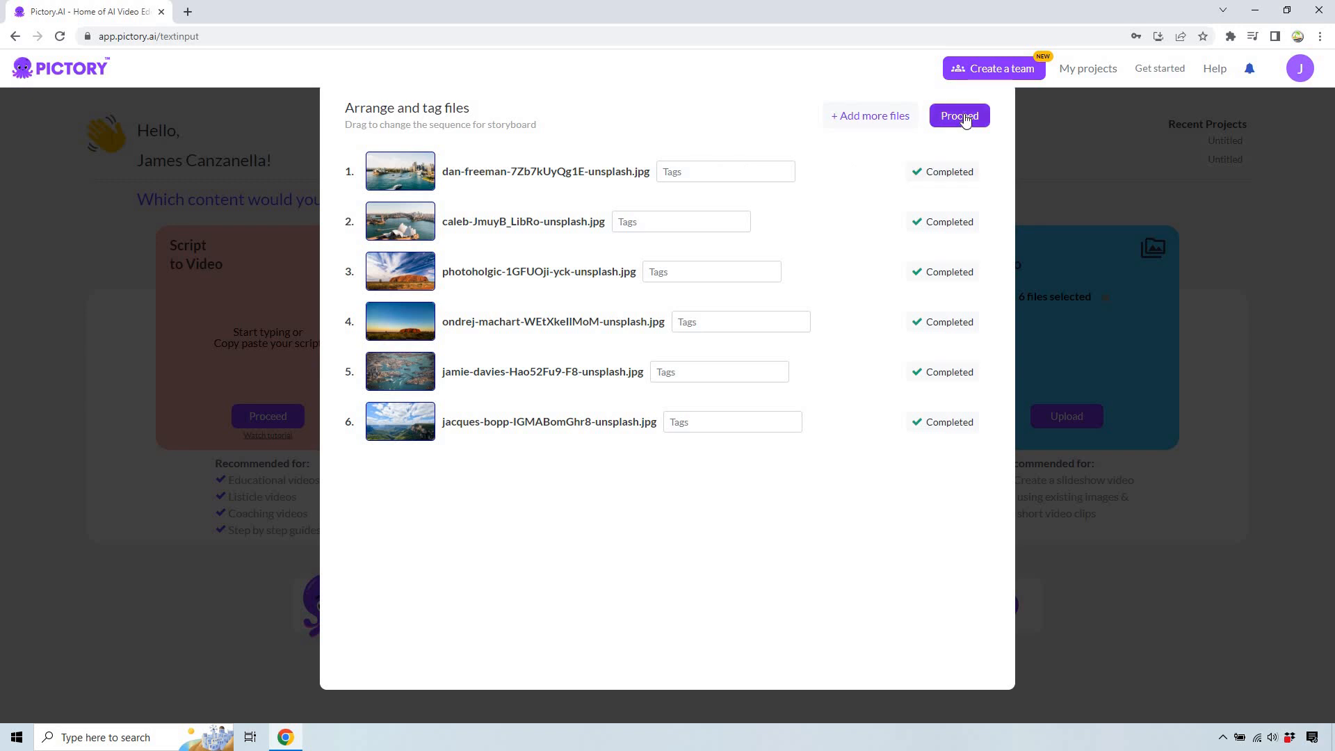
Proceed to templates and start the video with the Red ink template in 16:9 landscape
click(958, 116)
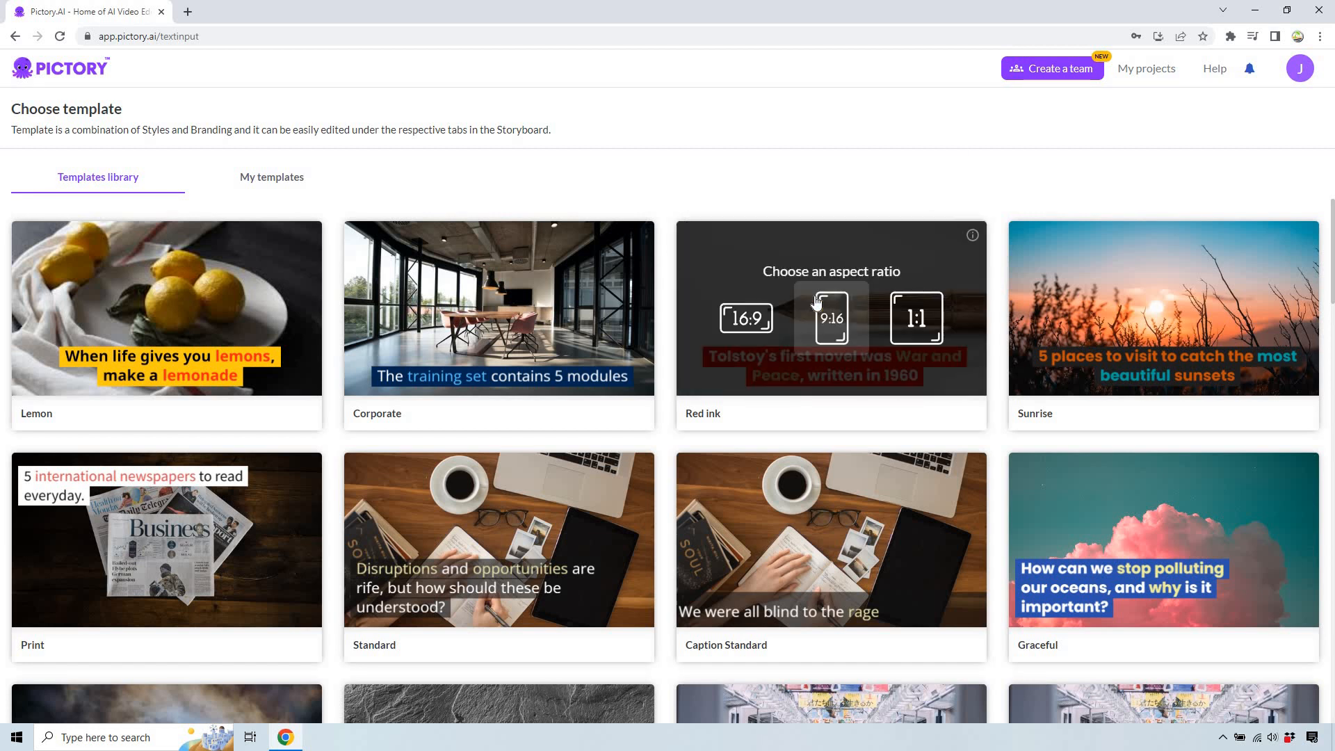
mouse_move(746, 319)
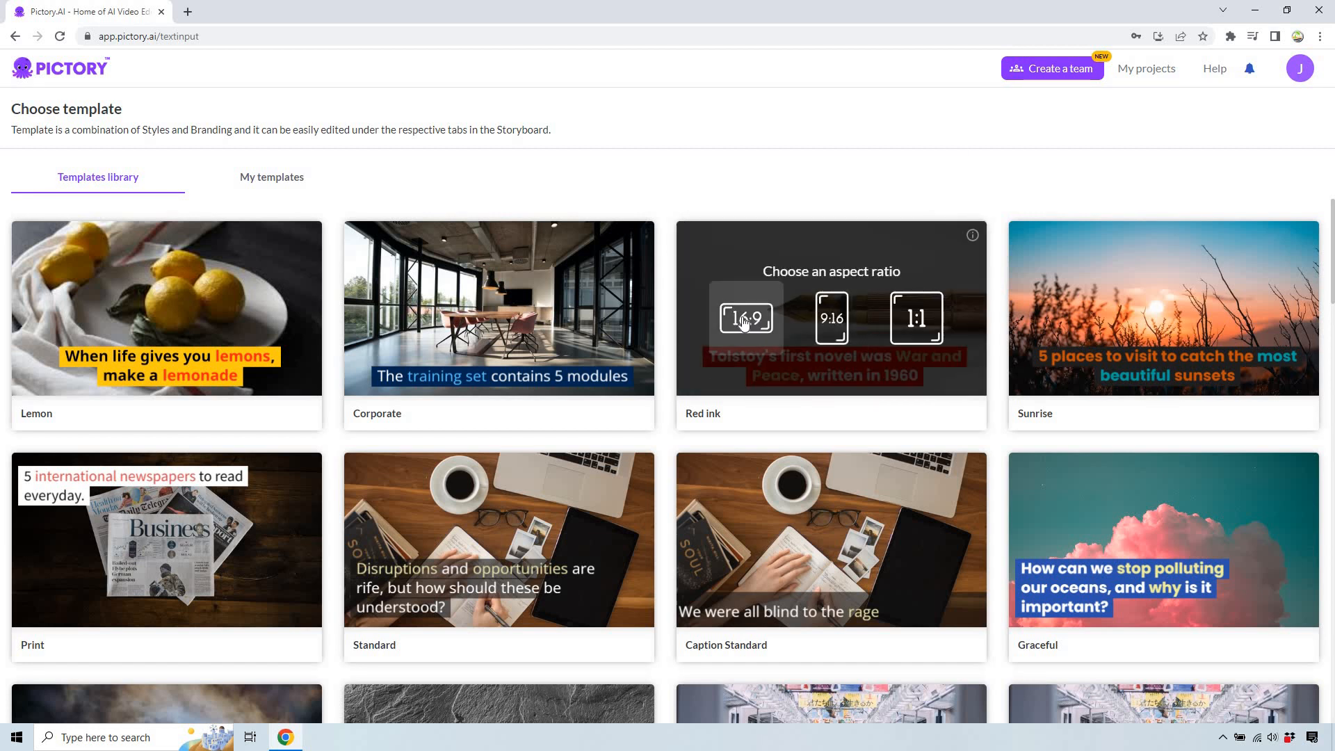
click(744, 317)
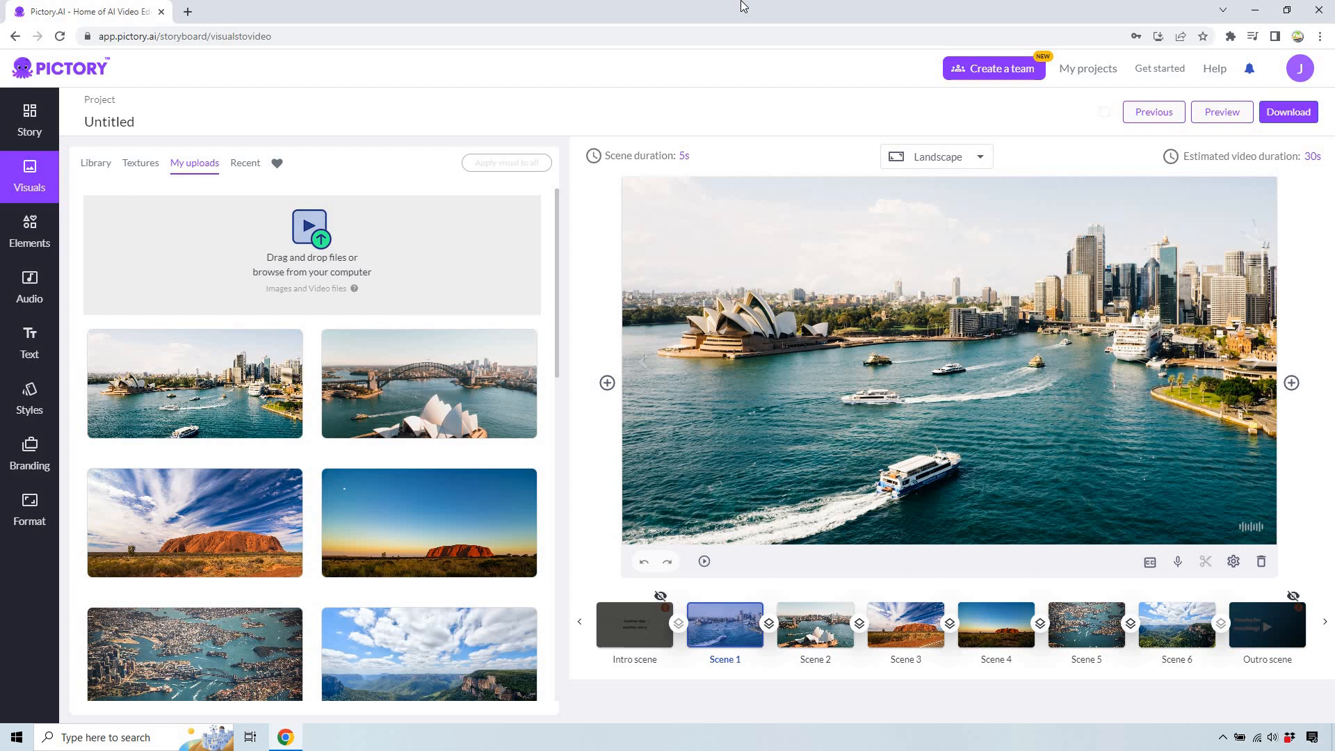
mouse_move(809, 17)
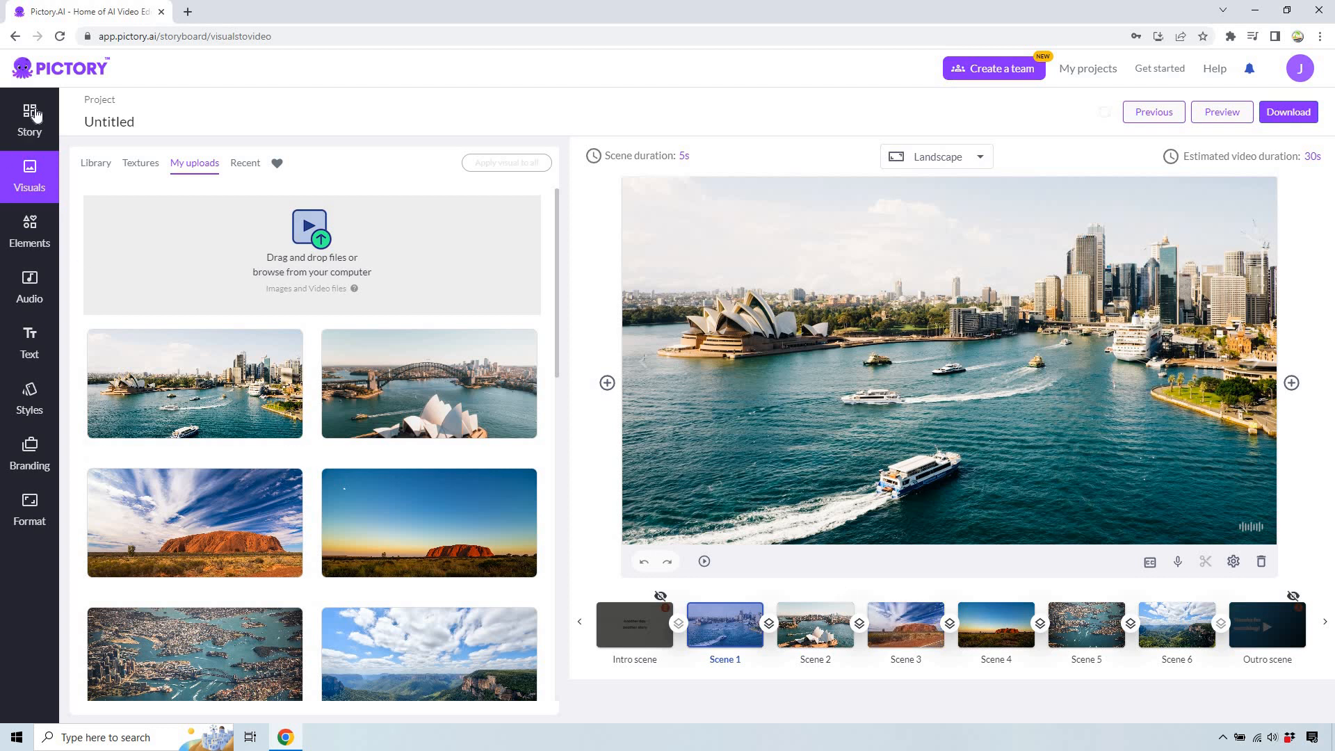
In the Story panel, caption scene 1 'Australia' and scene 2 'This was a gorgeous spot'
click(30, 119)
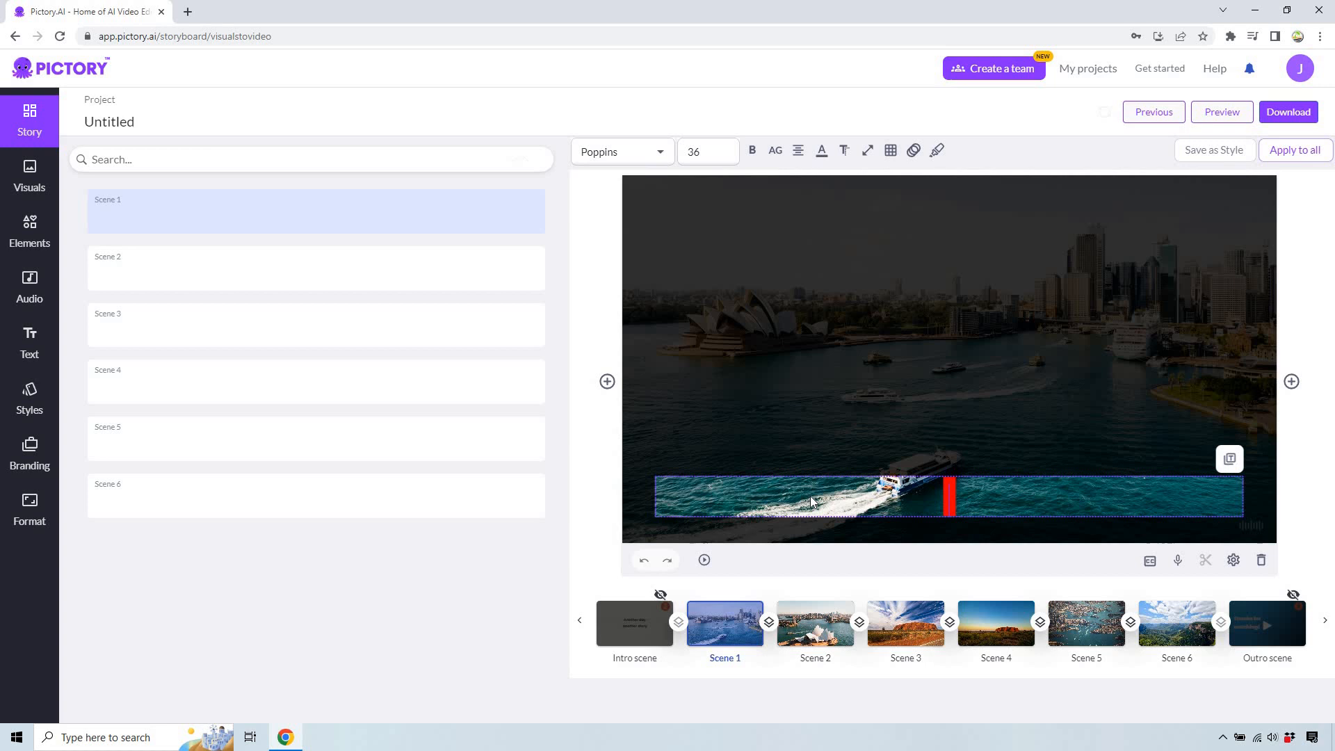
mouse_move(795, 501)
text(Australia)
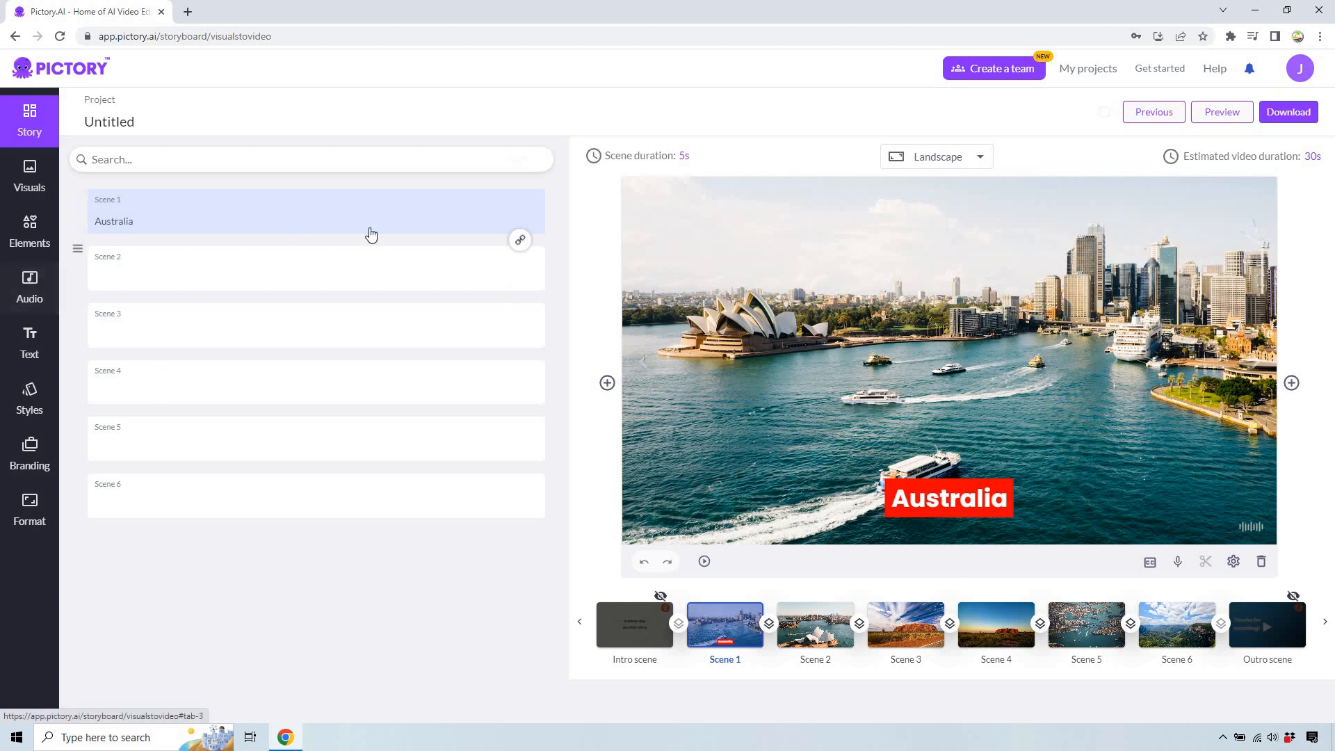
click(256, 269)
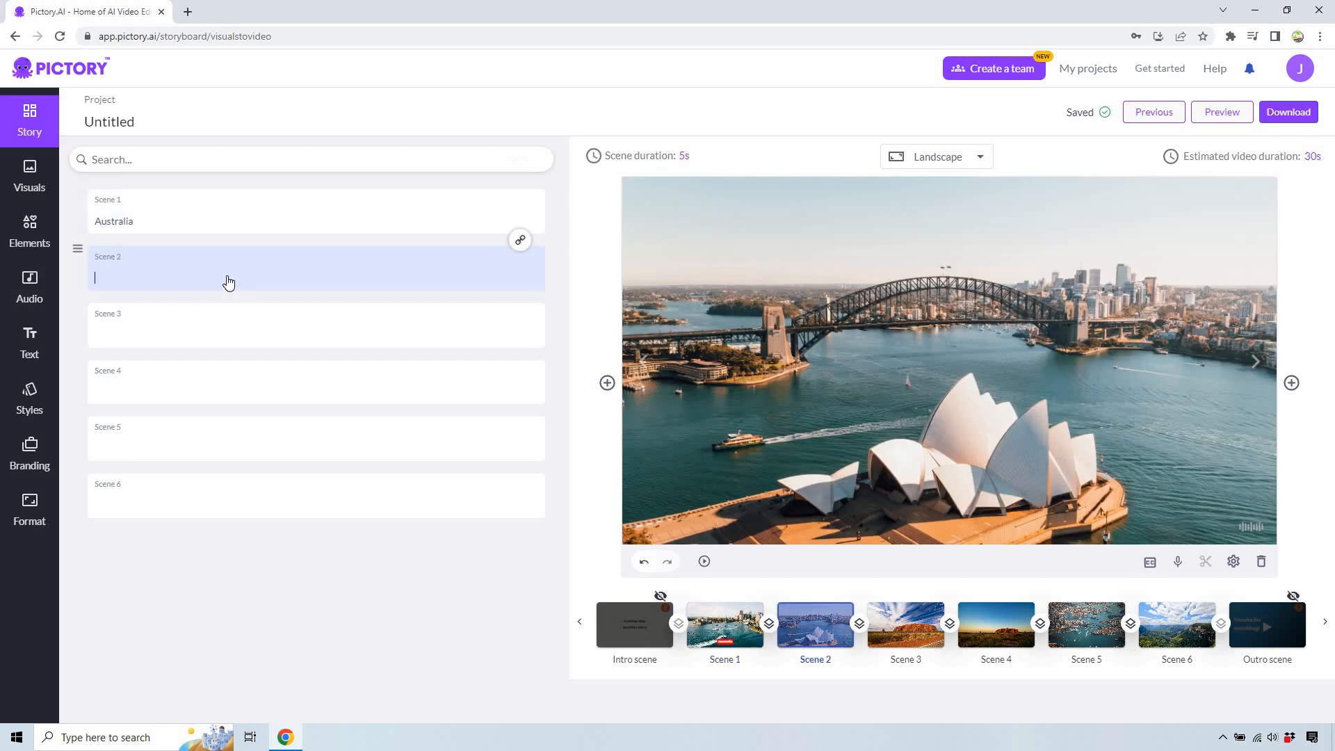
text(This was a s)
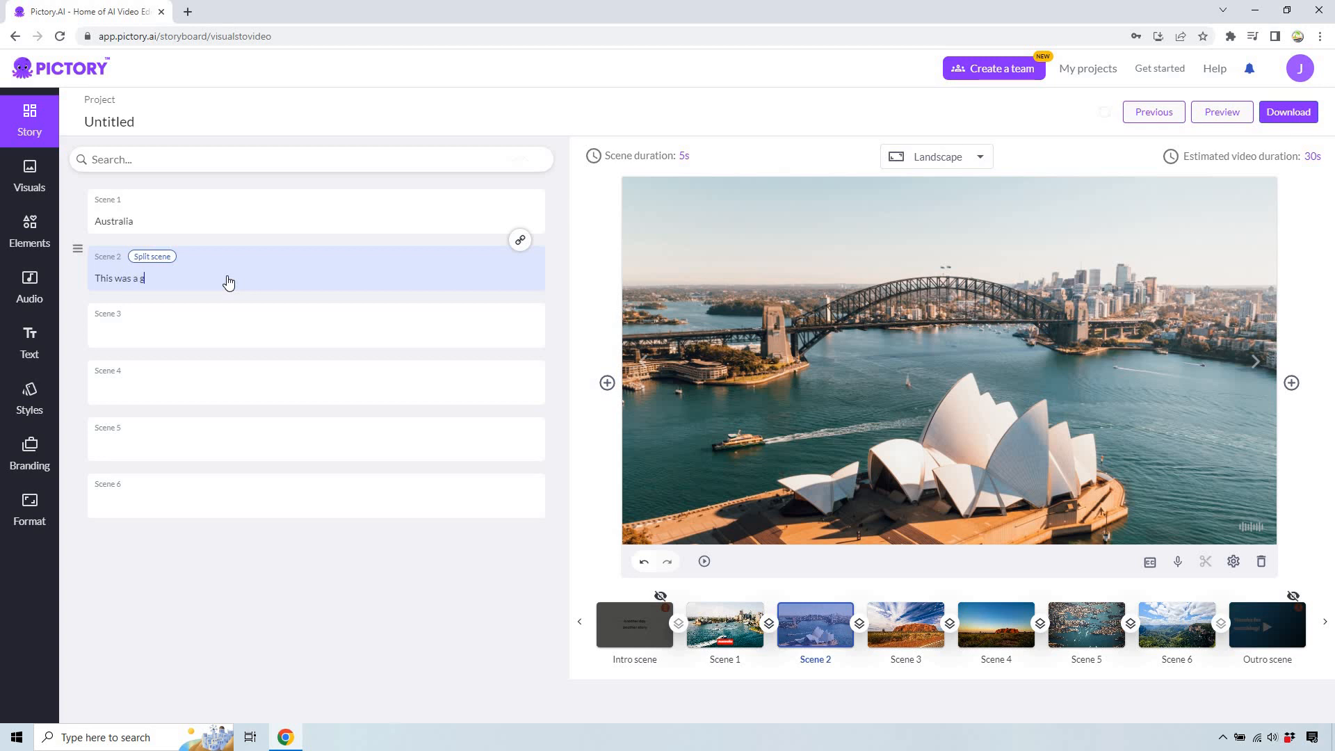
text(orgeous spot)
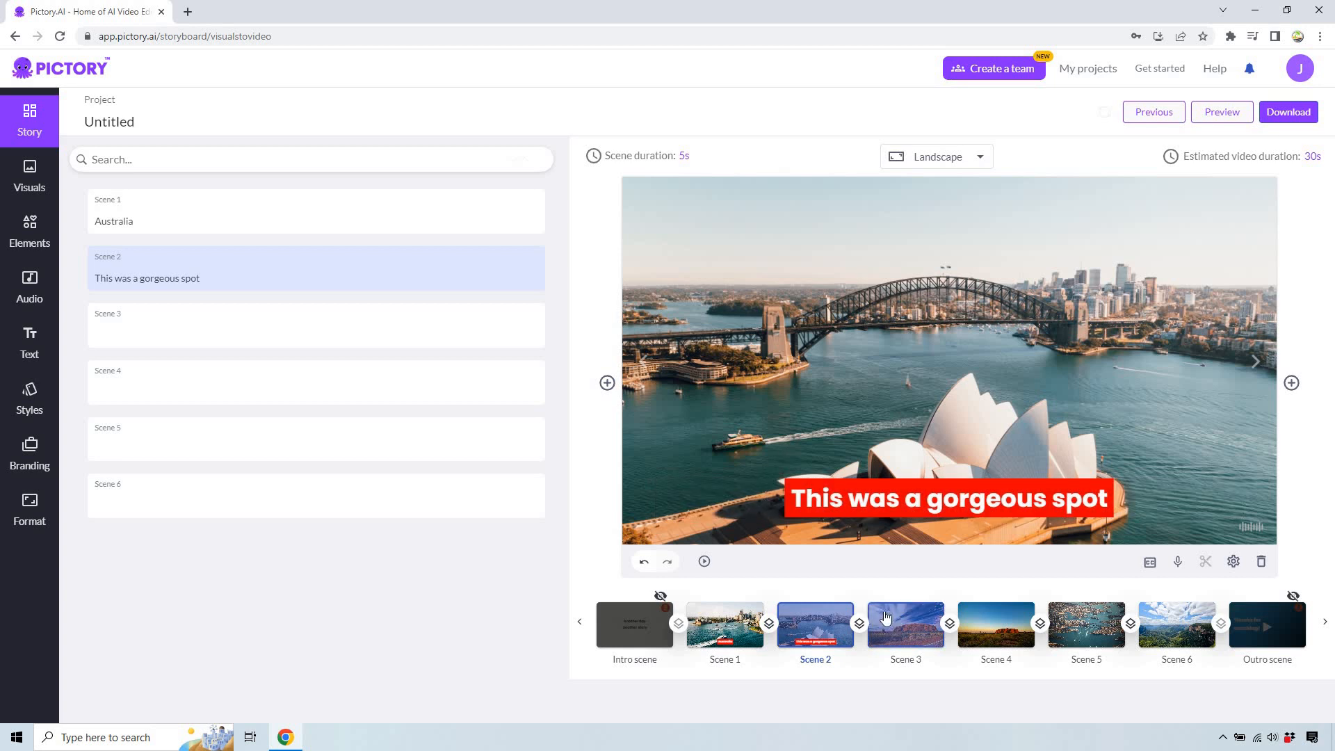
Preview scenes 3 to 6 in turn, then return the preview to scene 1 with its Australia caption
click(905, 624)
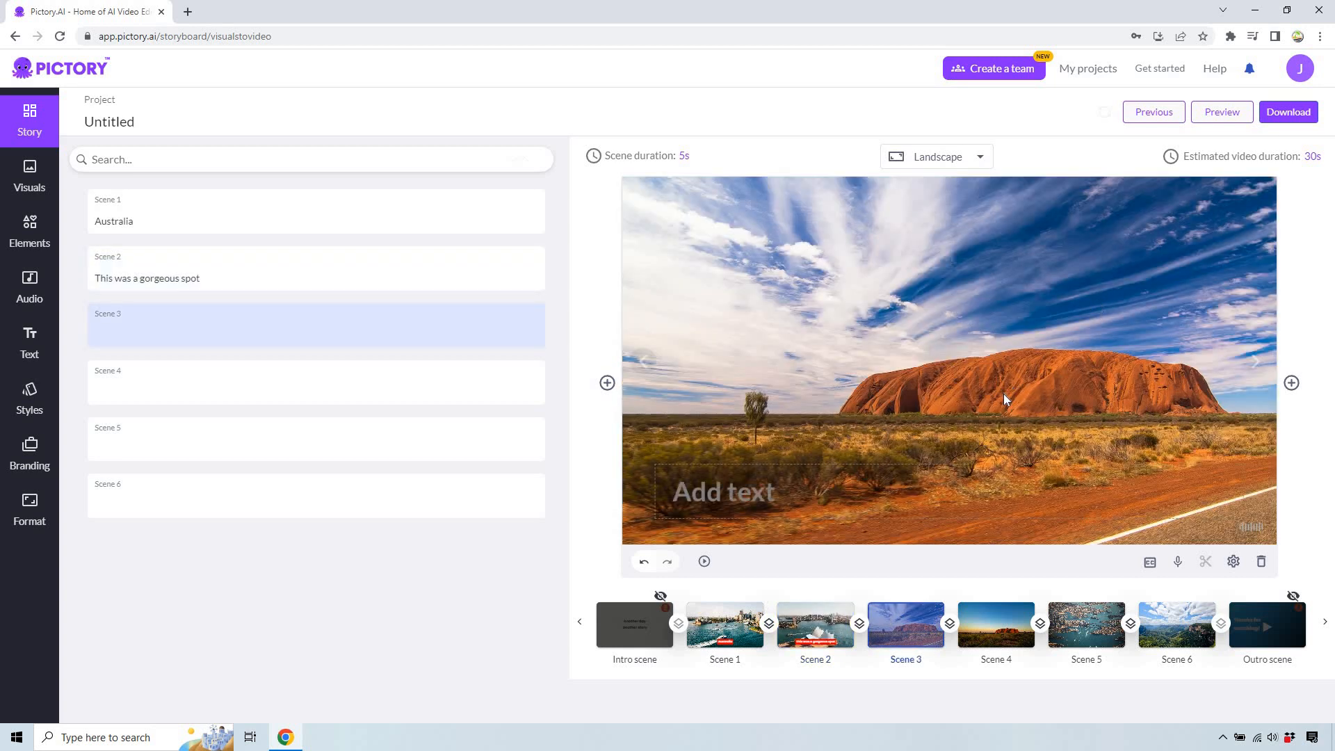
mouse_move(988, 634)
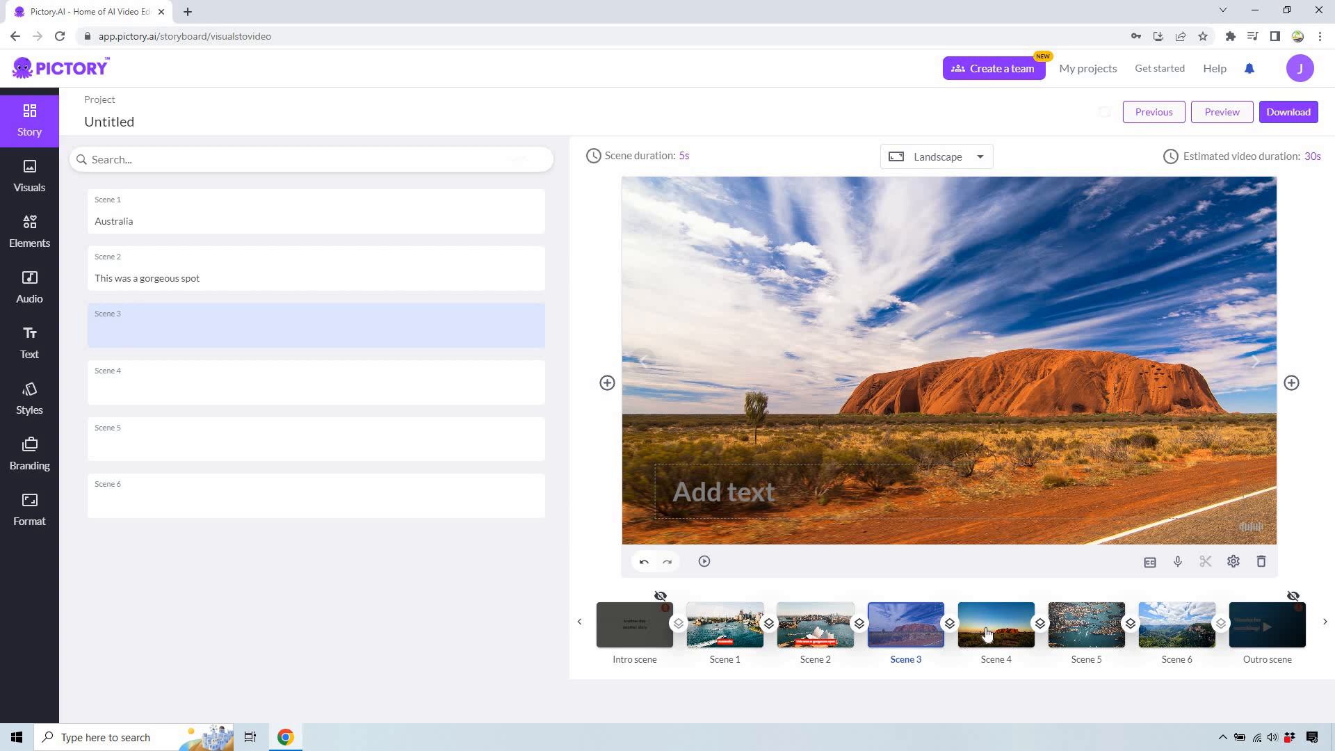
click(995, 628)
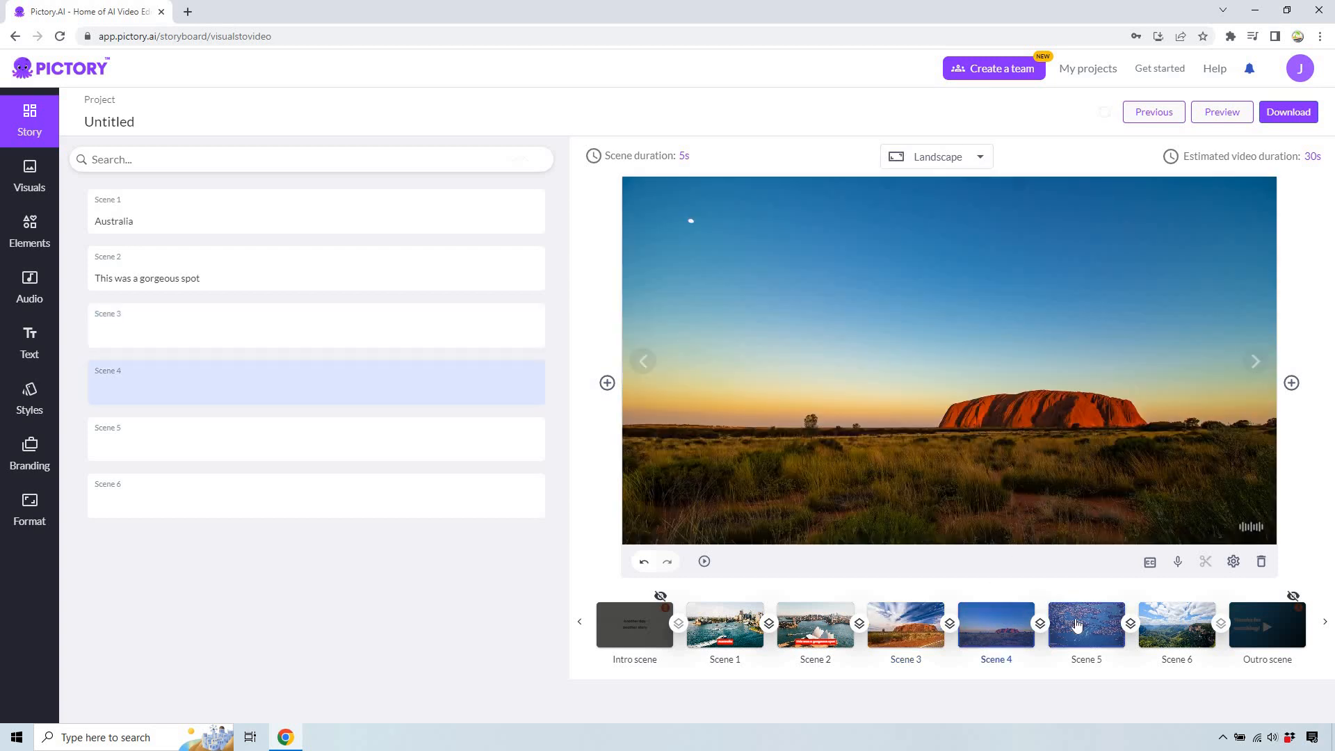
click(1085, 629)
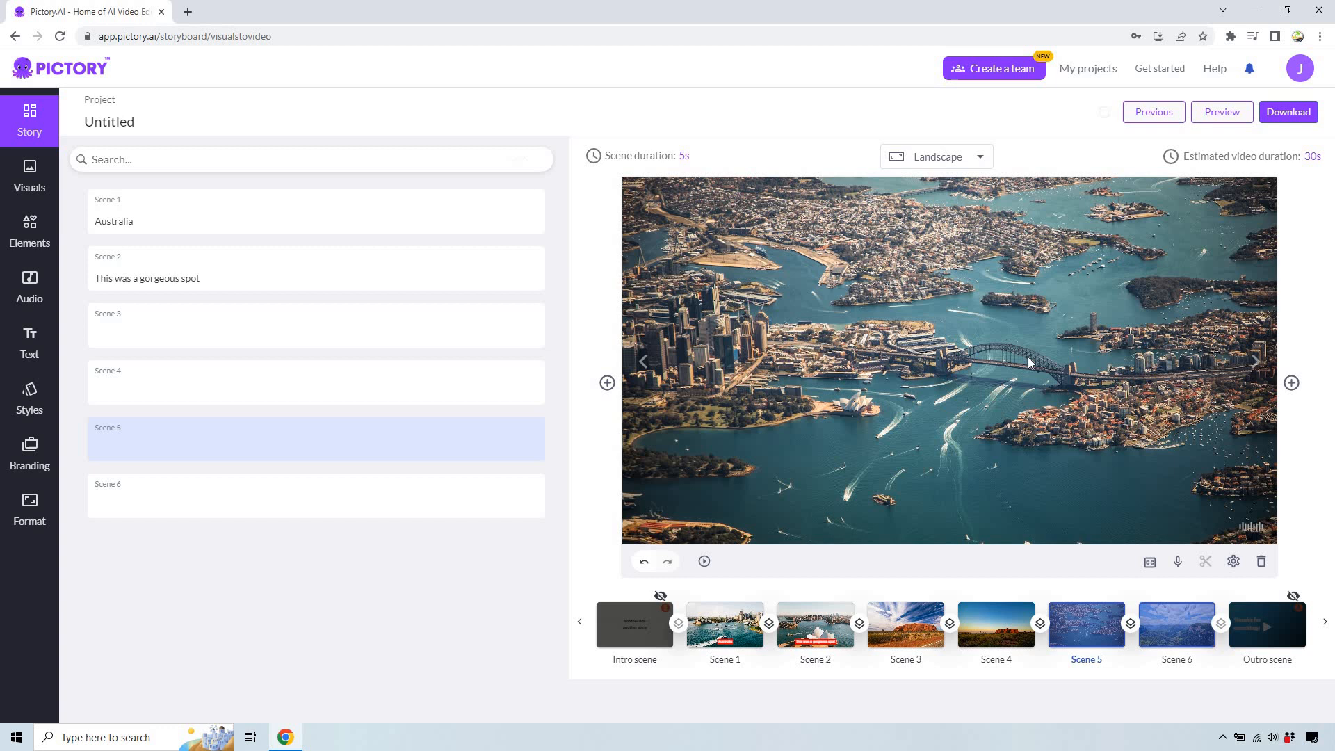
click(1176, 627)
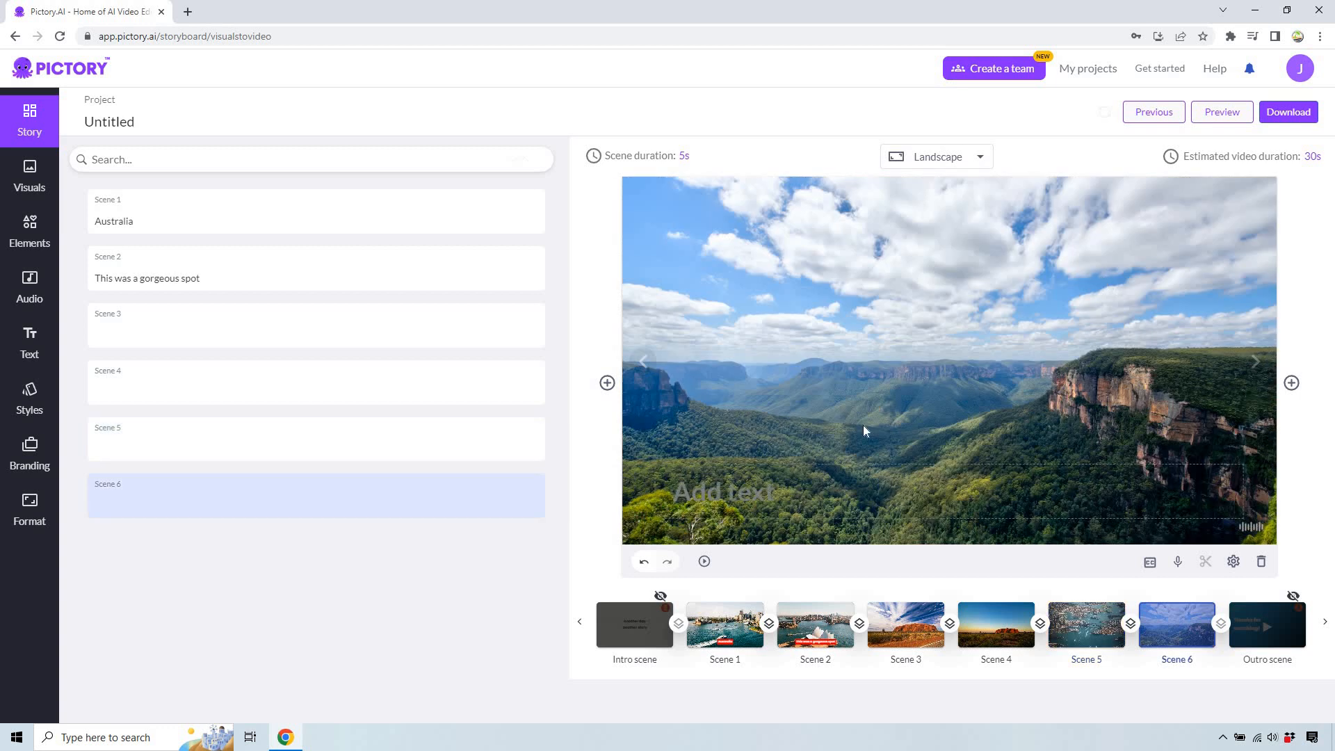
click(724, 626)
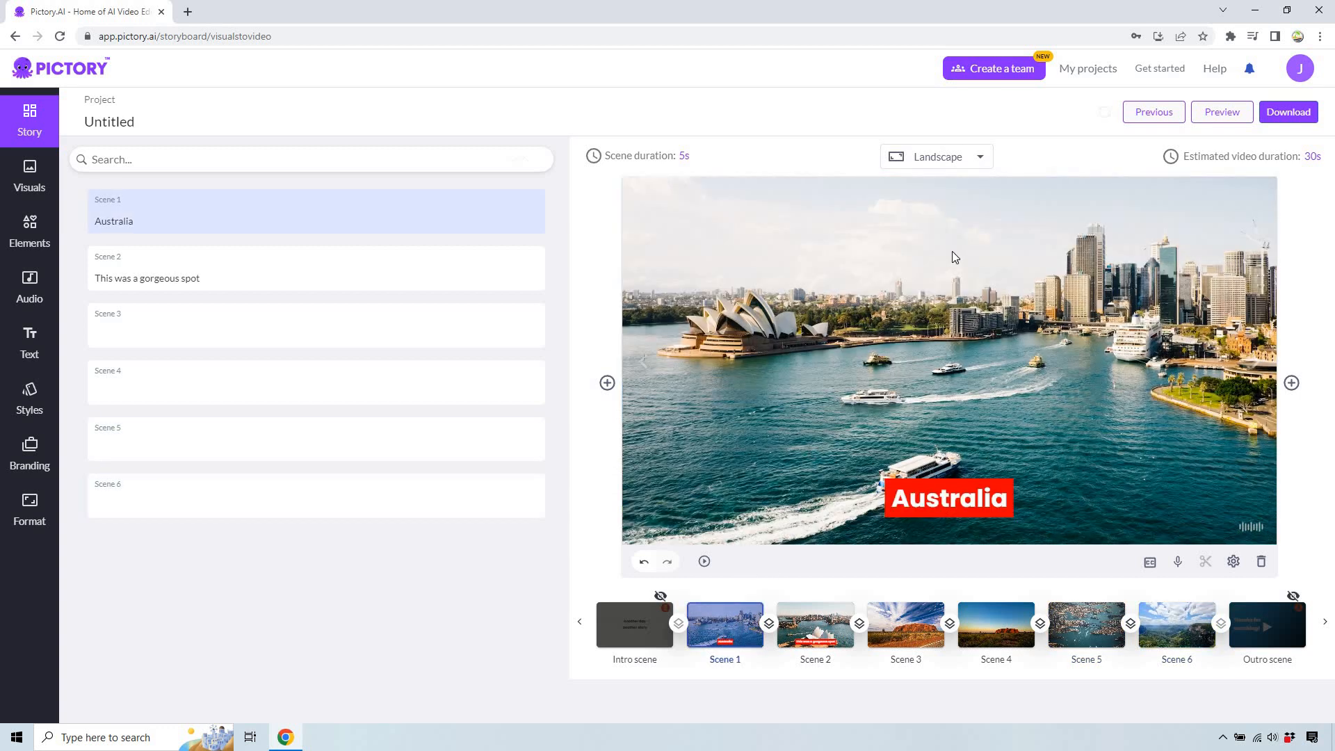
mouse_move(936, 259)
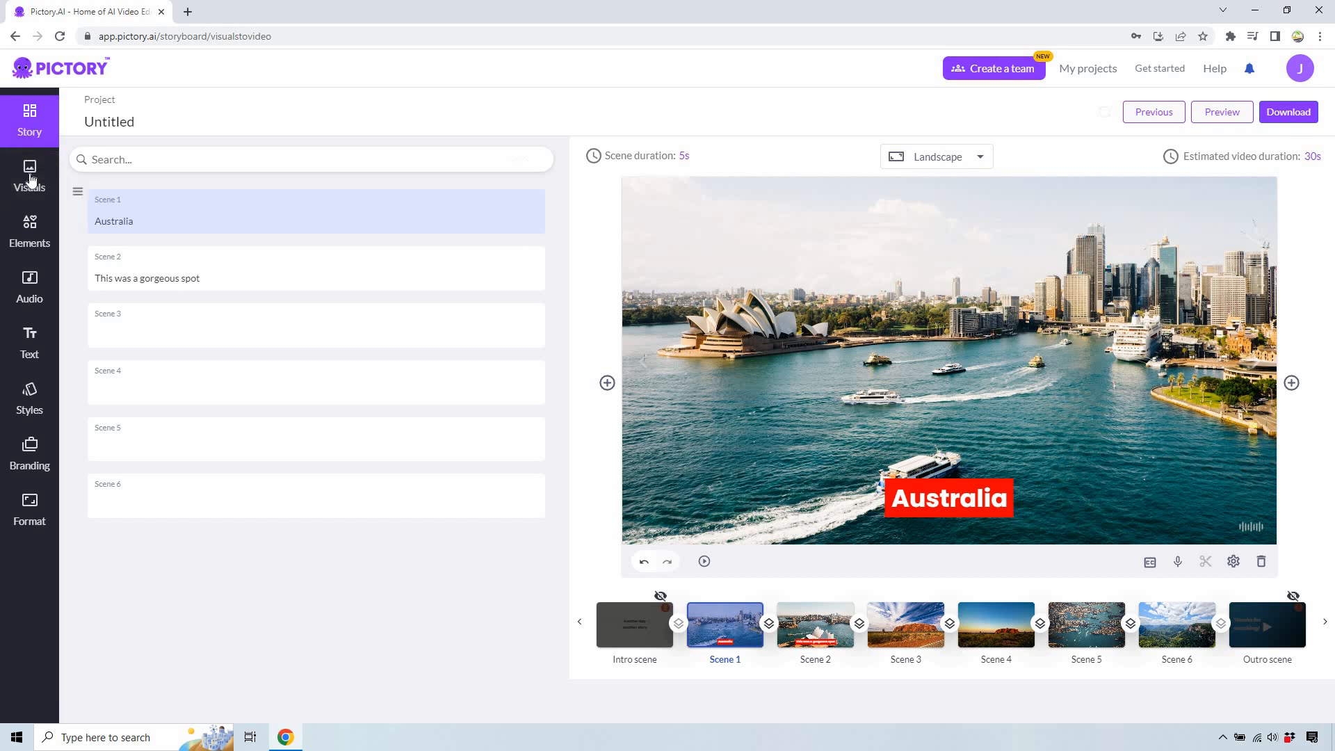
Browse the Visuals stock library and the emoji Elements, then move toward the audio options
click(29, 177)
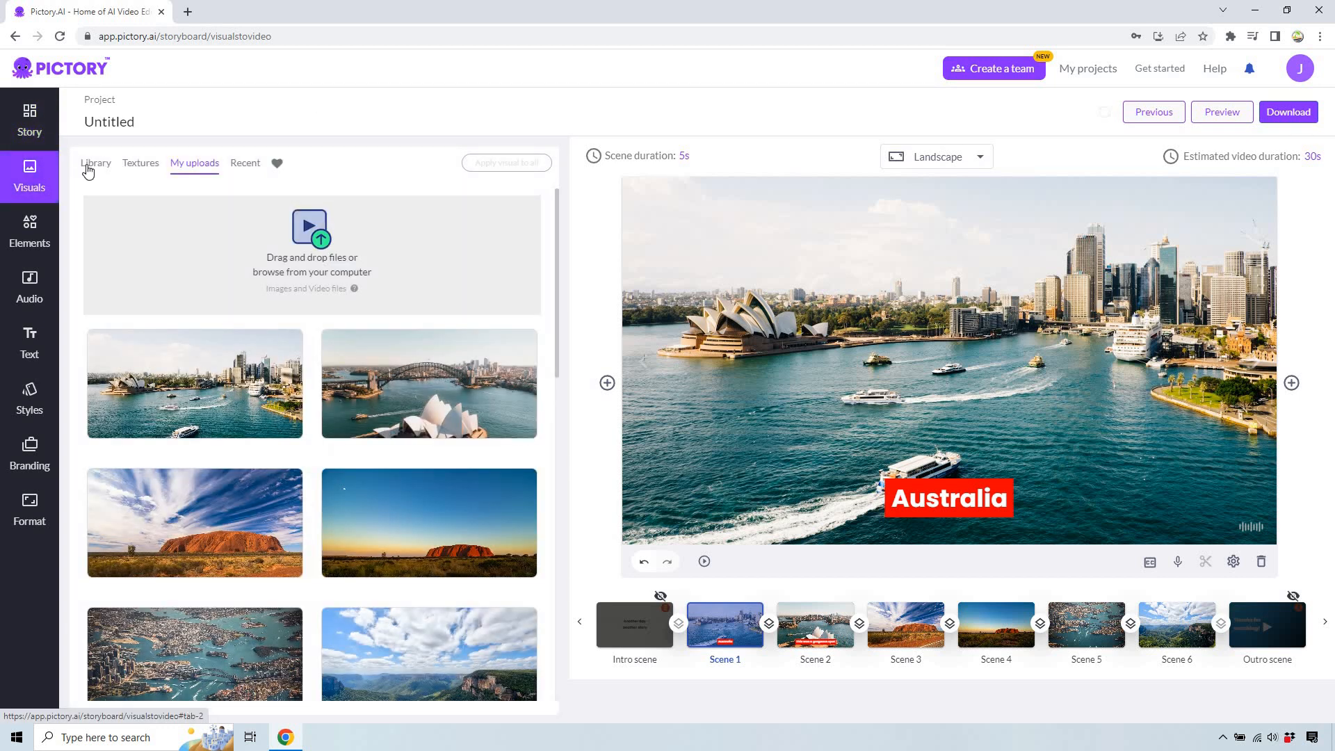
click(96, 163)
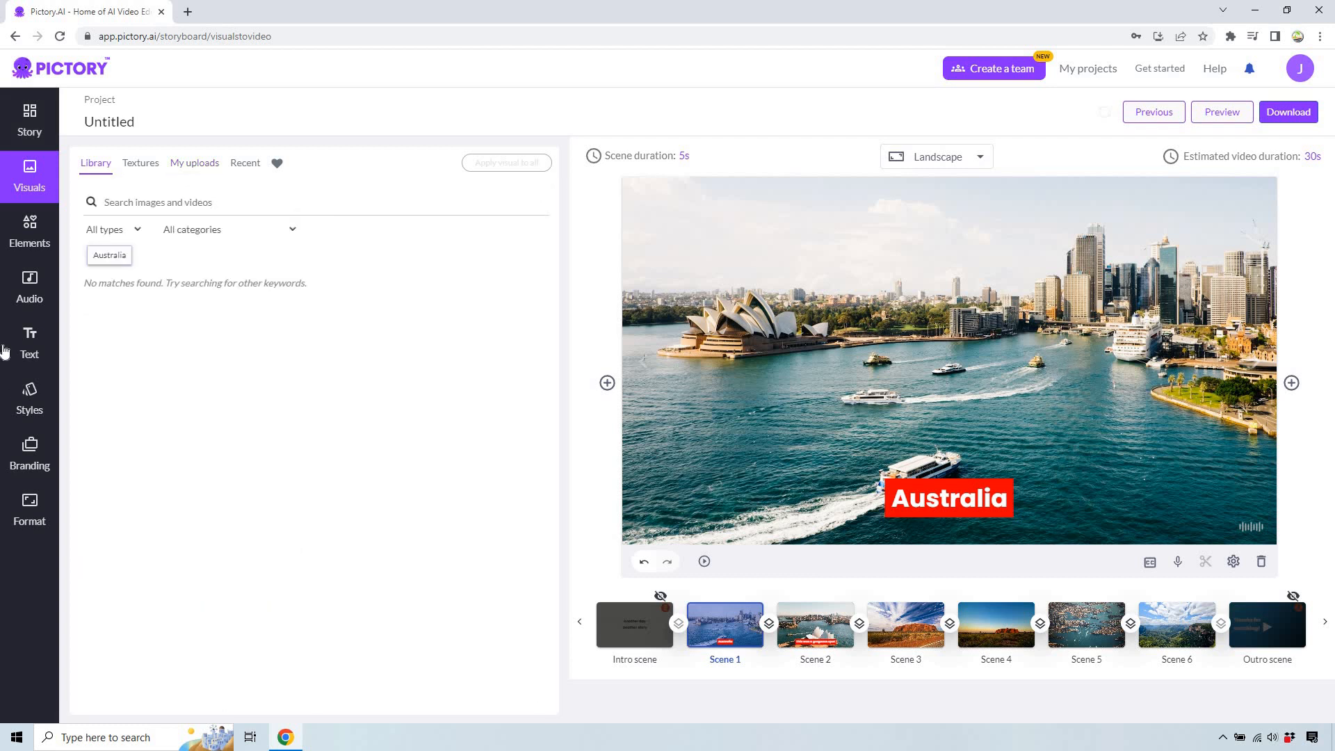
click(30, 230)
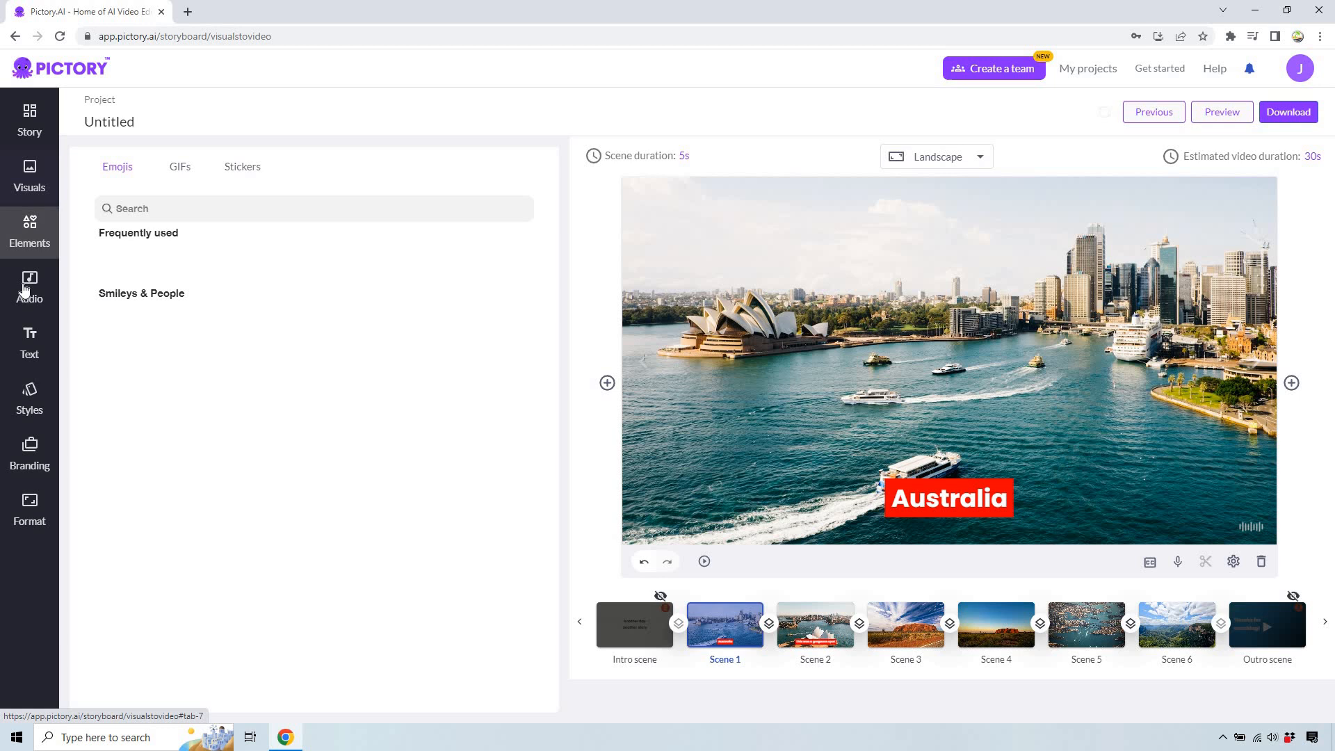
click(29, 232)
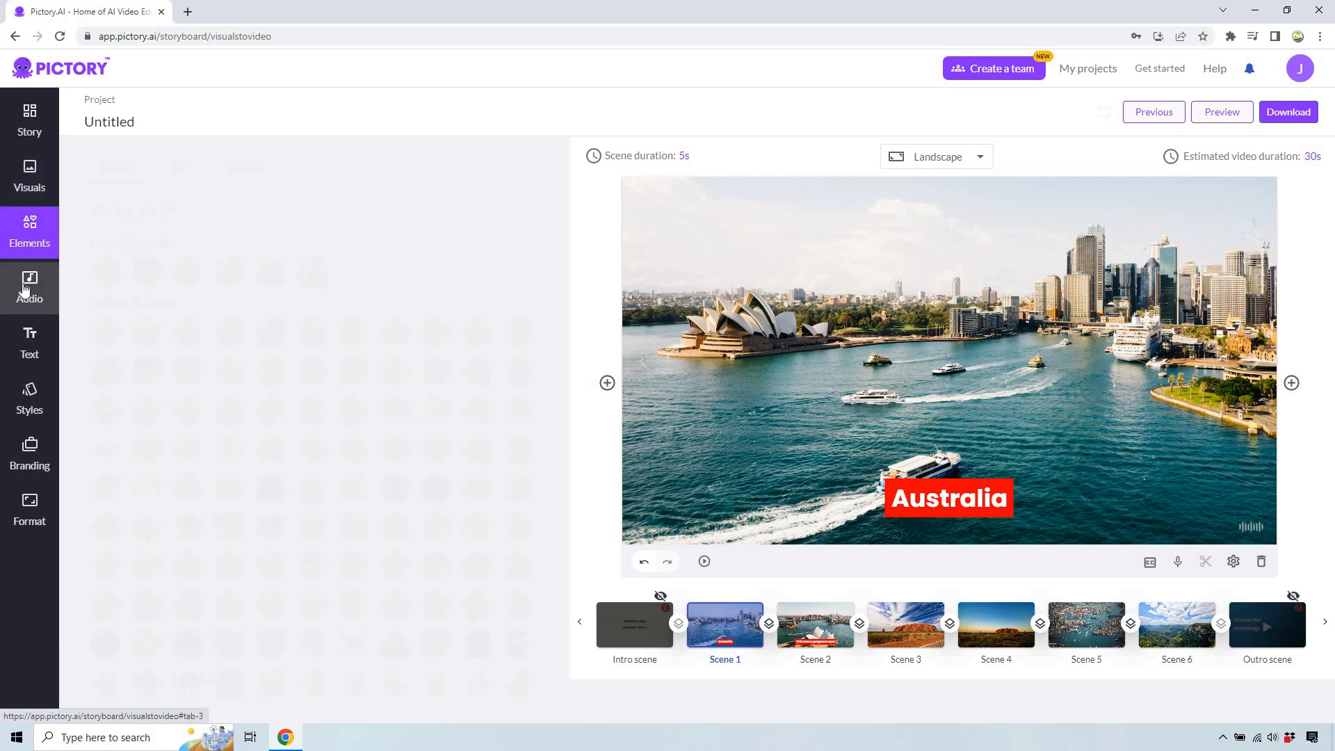
Show the Voice-over options in Audio and bring up the recorder for Scene 1
click(29, 288)
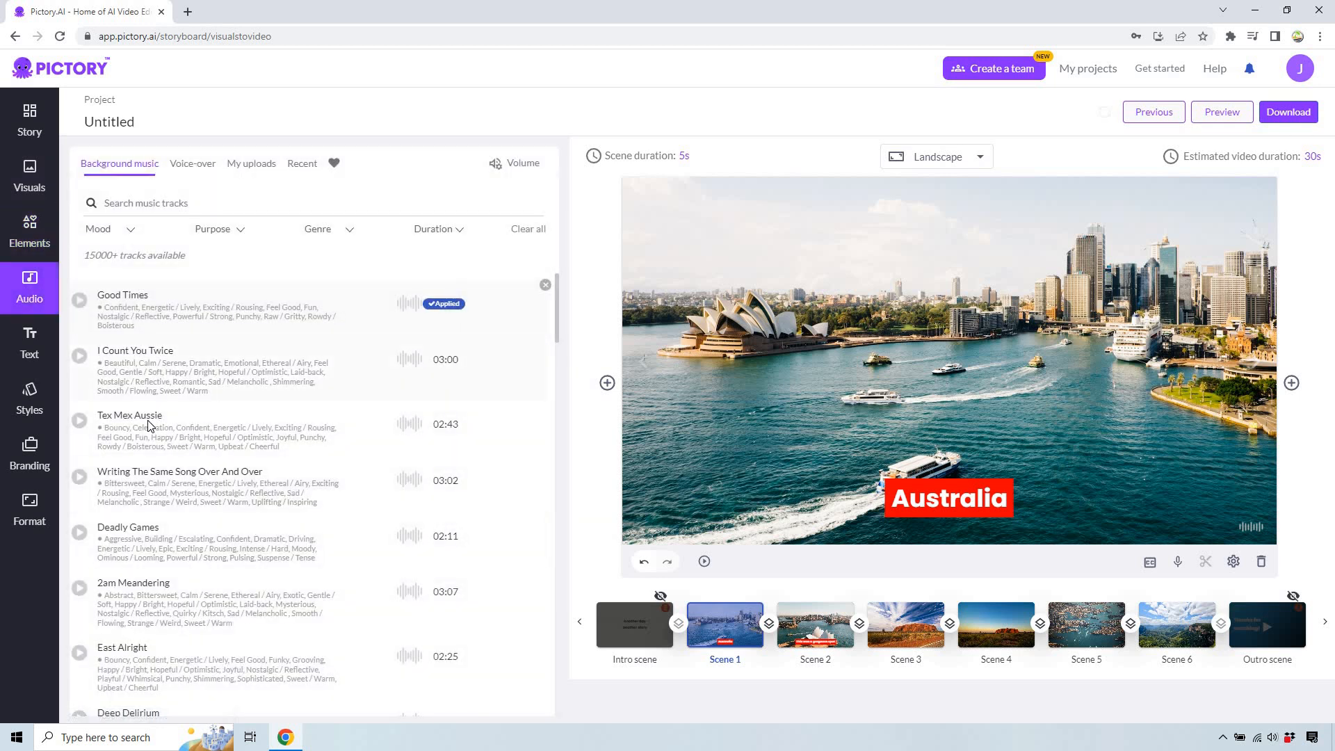
click(192, 164)
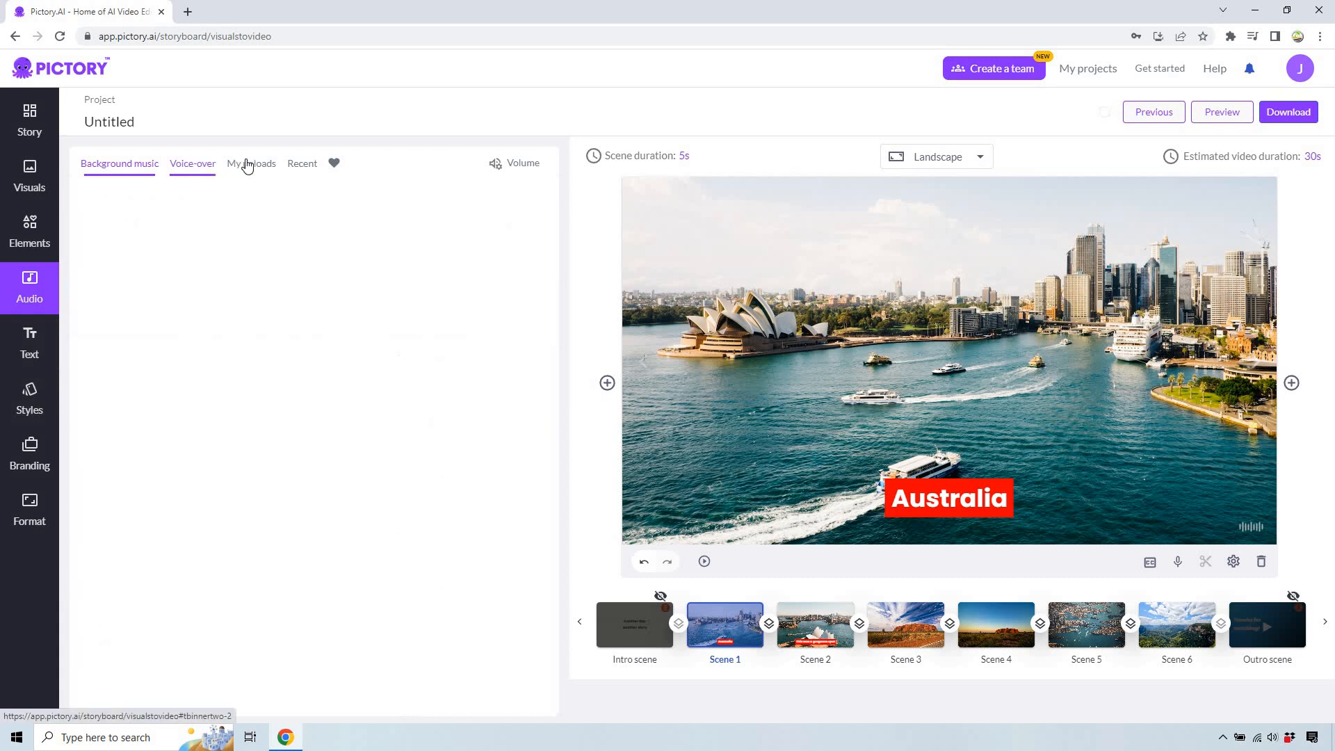
click(192, 164)
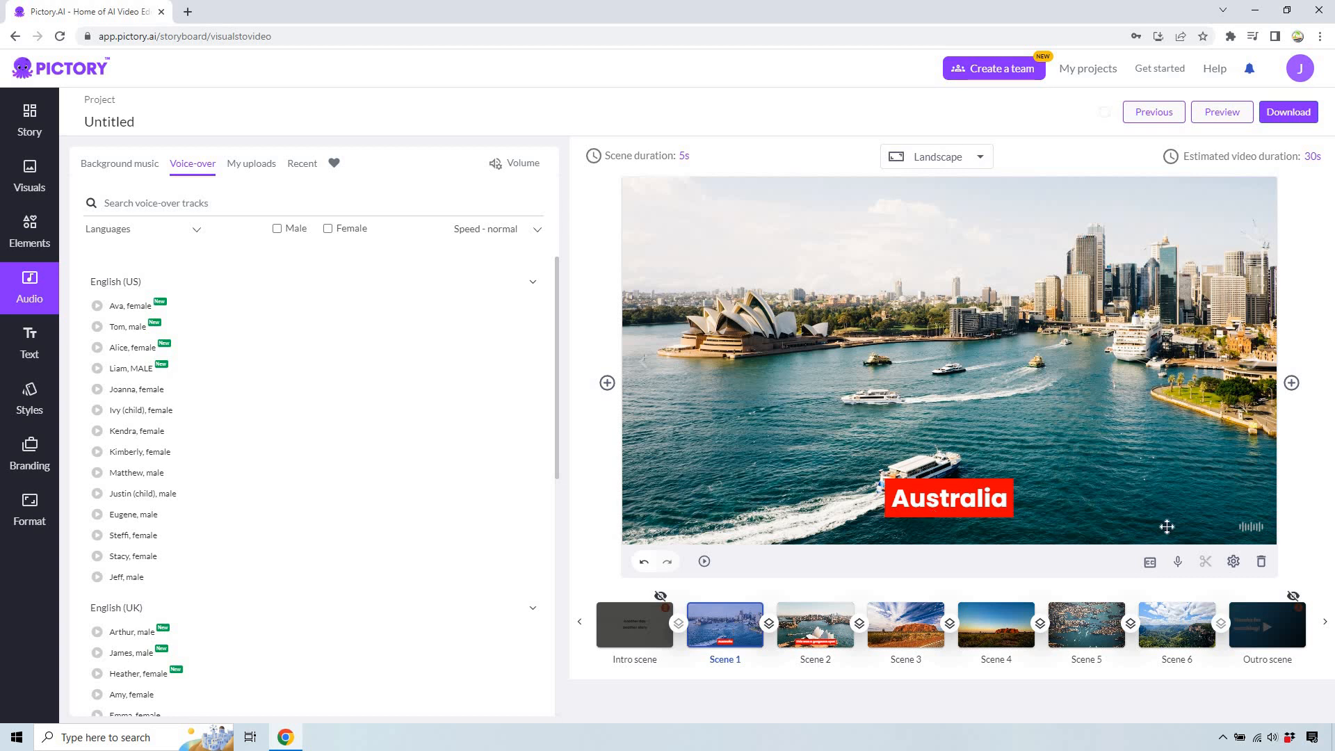
click(1135, 529)
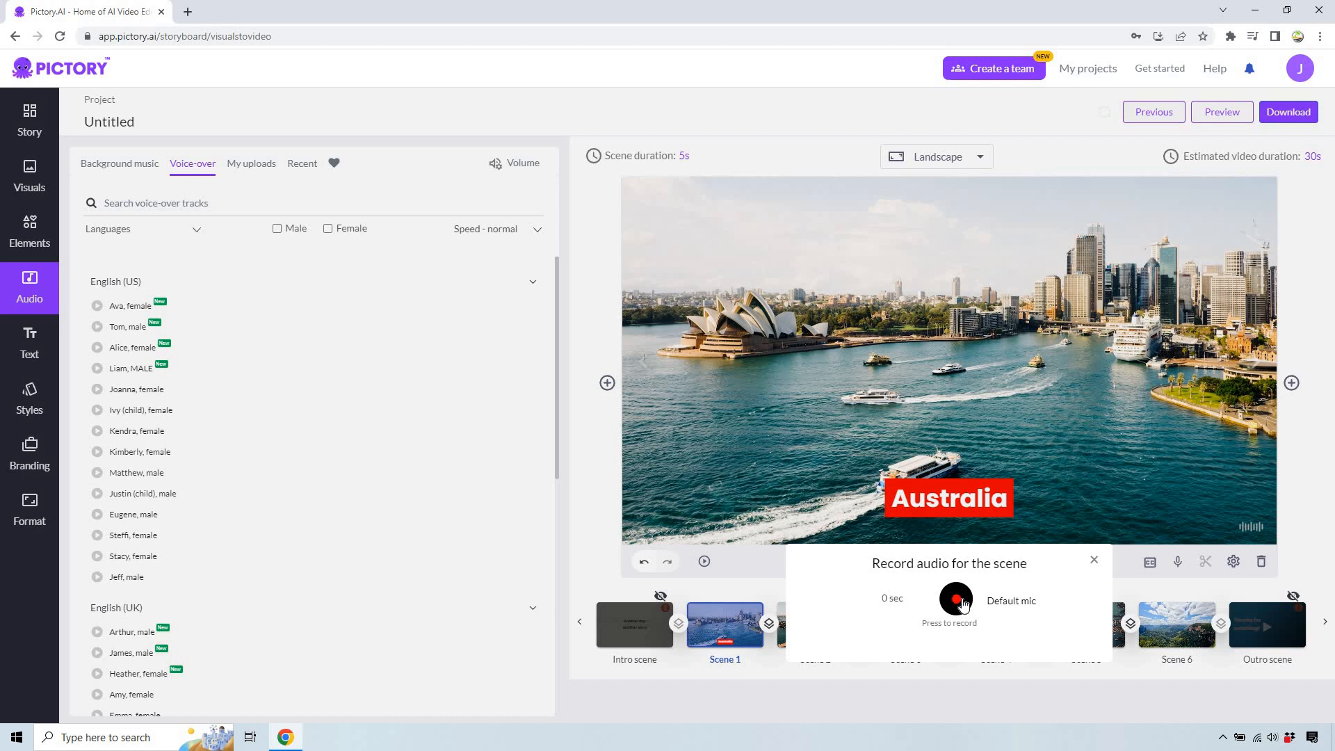
Record a roughly 3-second voiceover and apply it to Scene 1, shortening it to 3.2 s
click(956, 601)
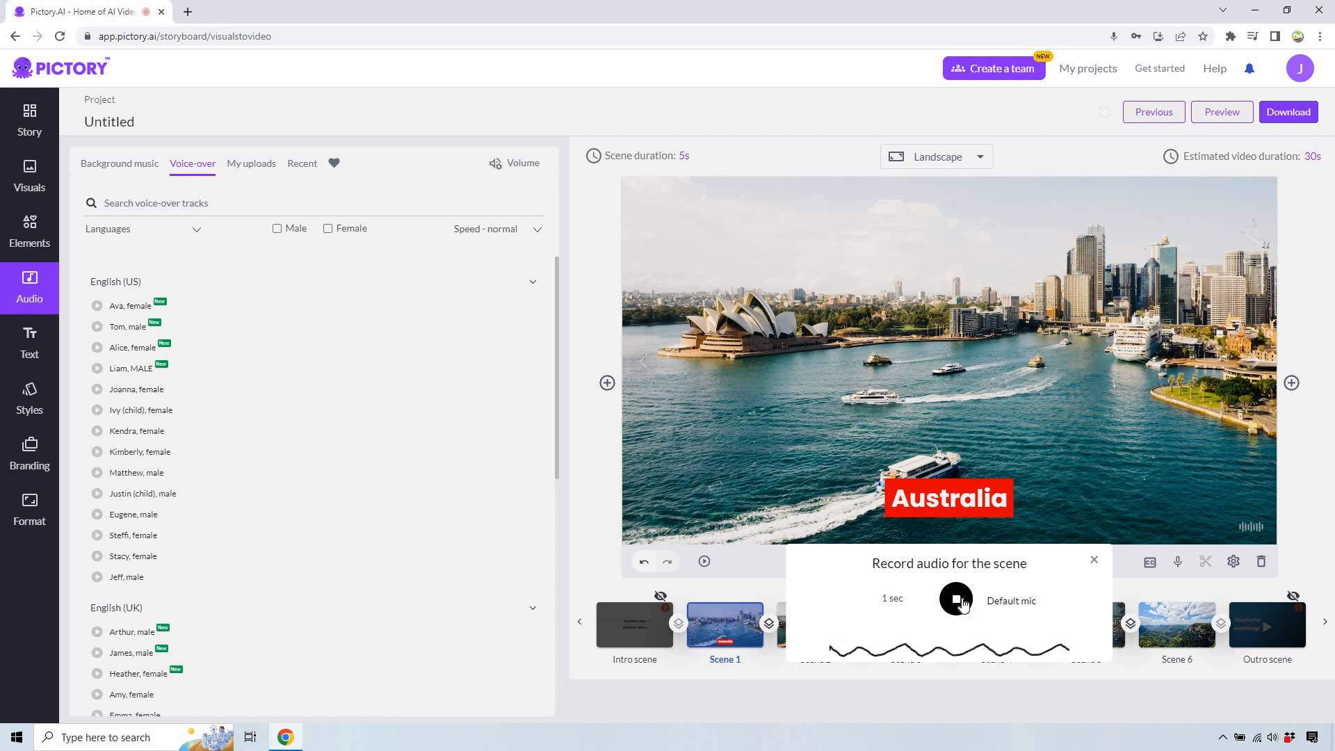
click(956, 599)
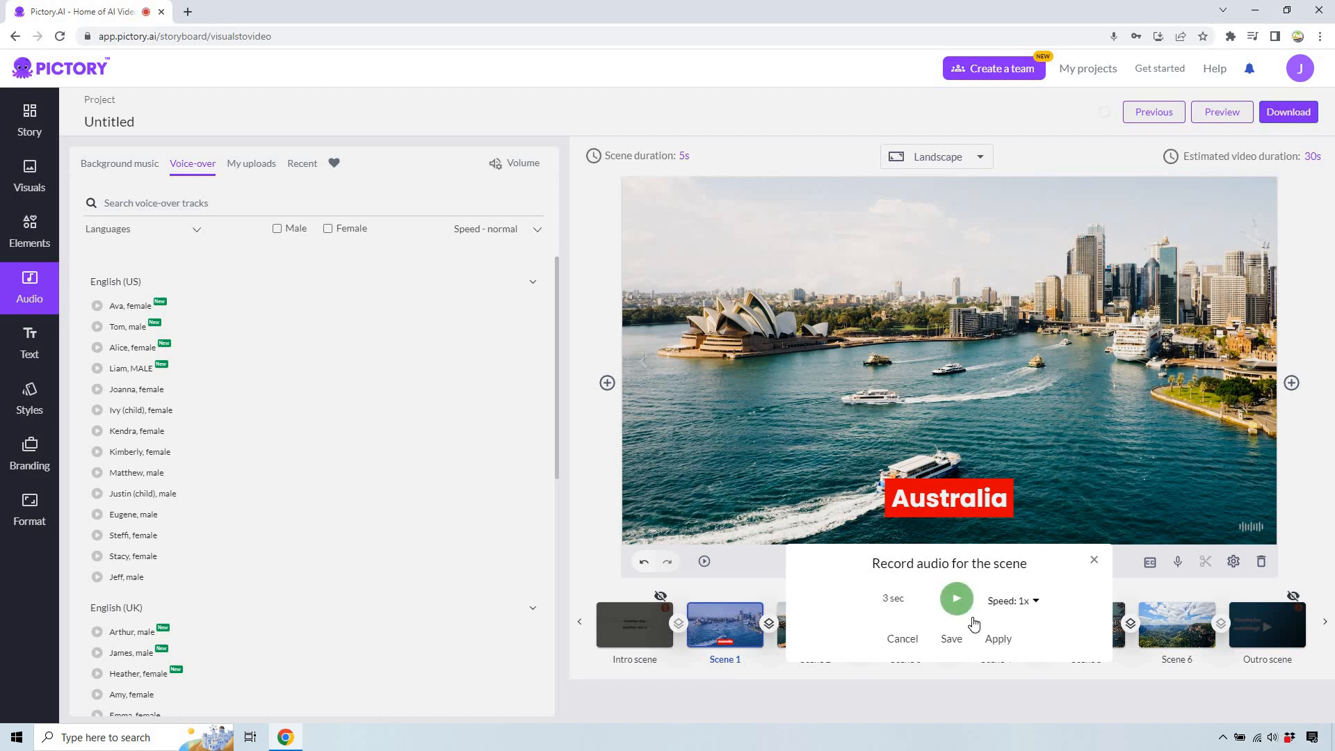
click(252, 165)
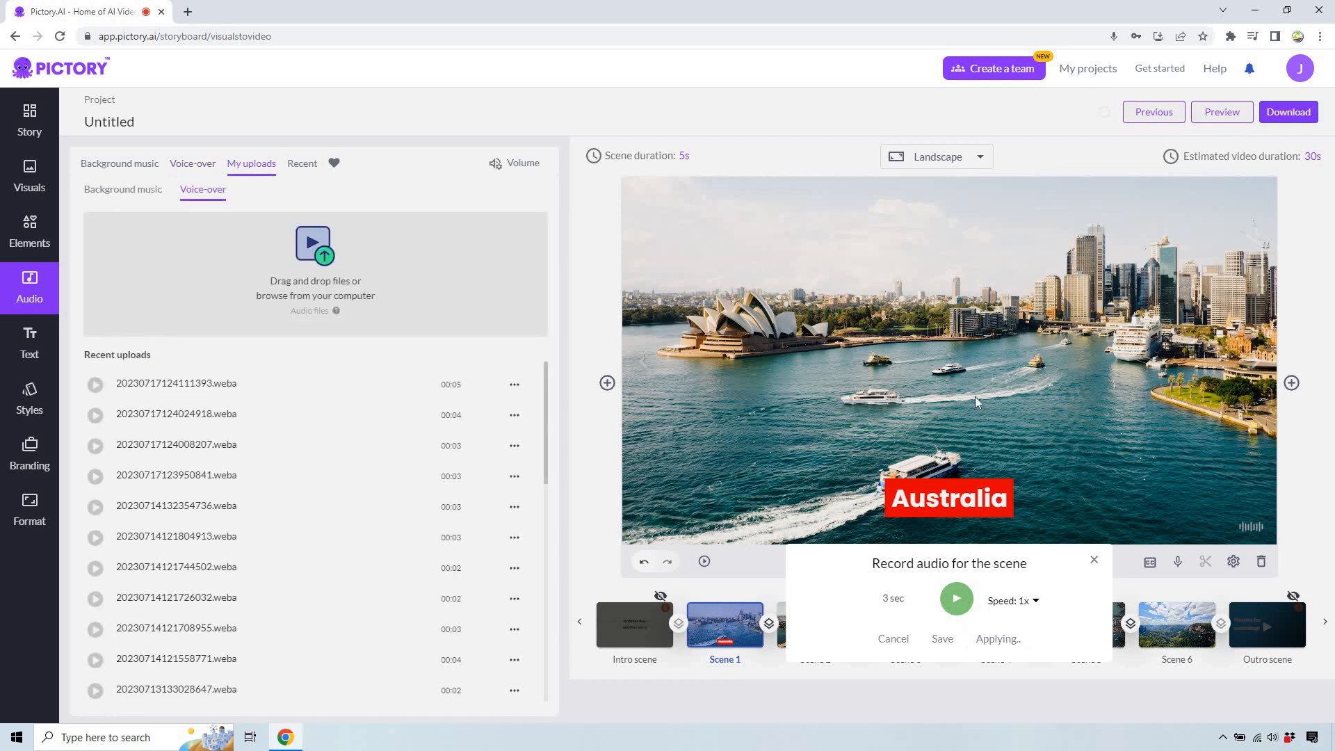
click(942, 638)
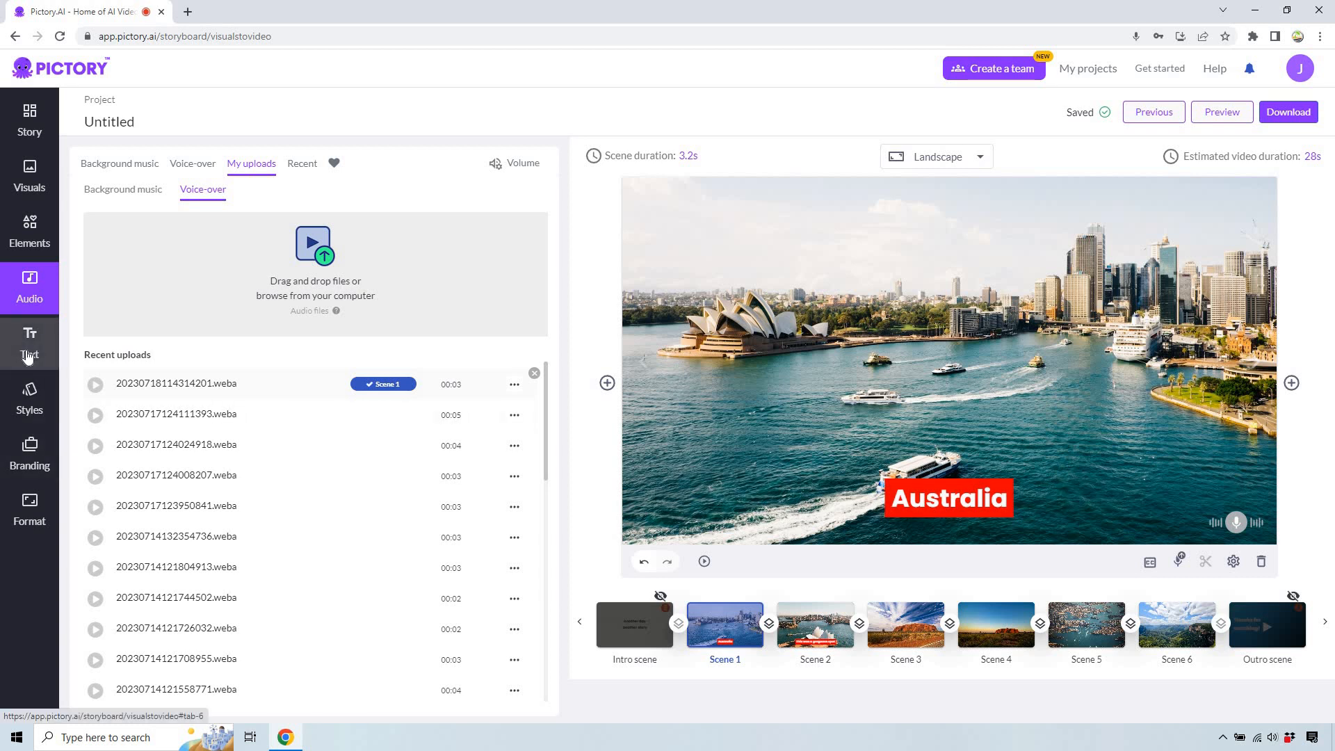
In the Format settings, set the output resolution to 1080p, keeping 16:9 landscape
click(29, 344)
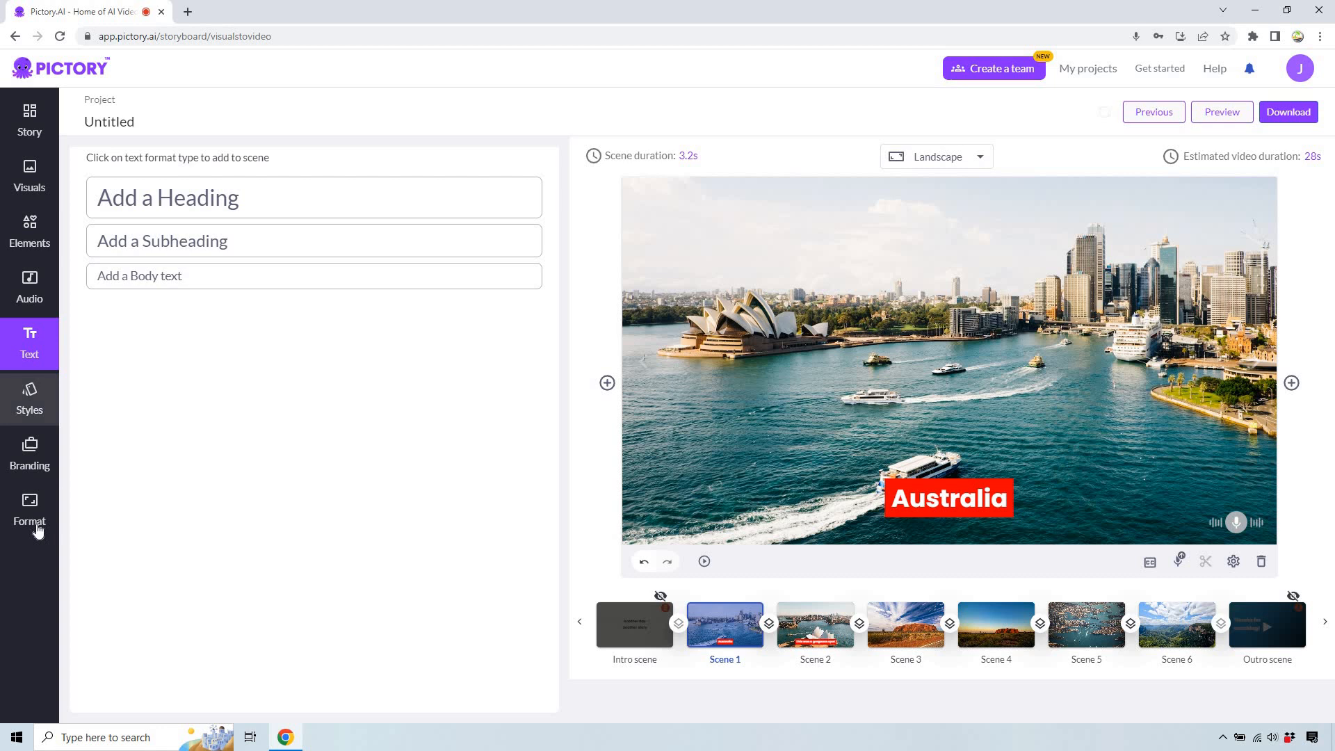
click(29, 510)
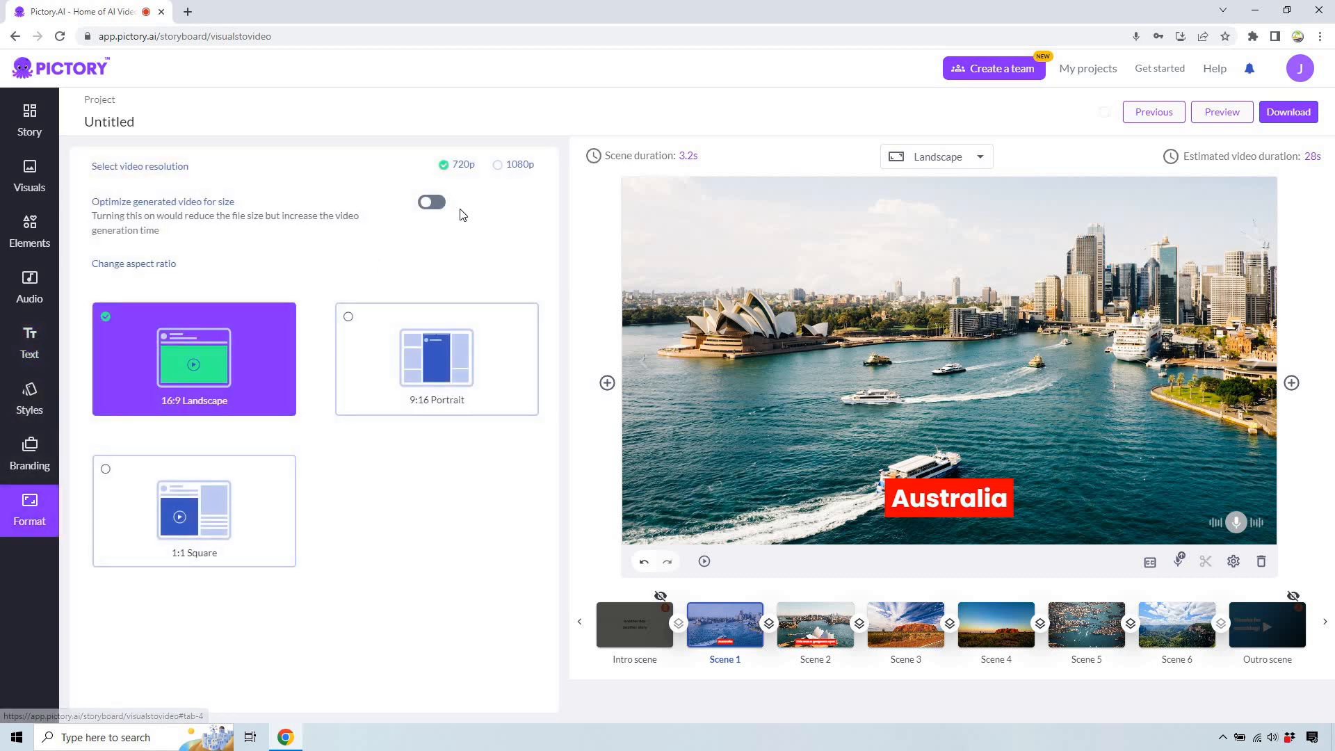
mouse_move(504, 181)
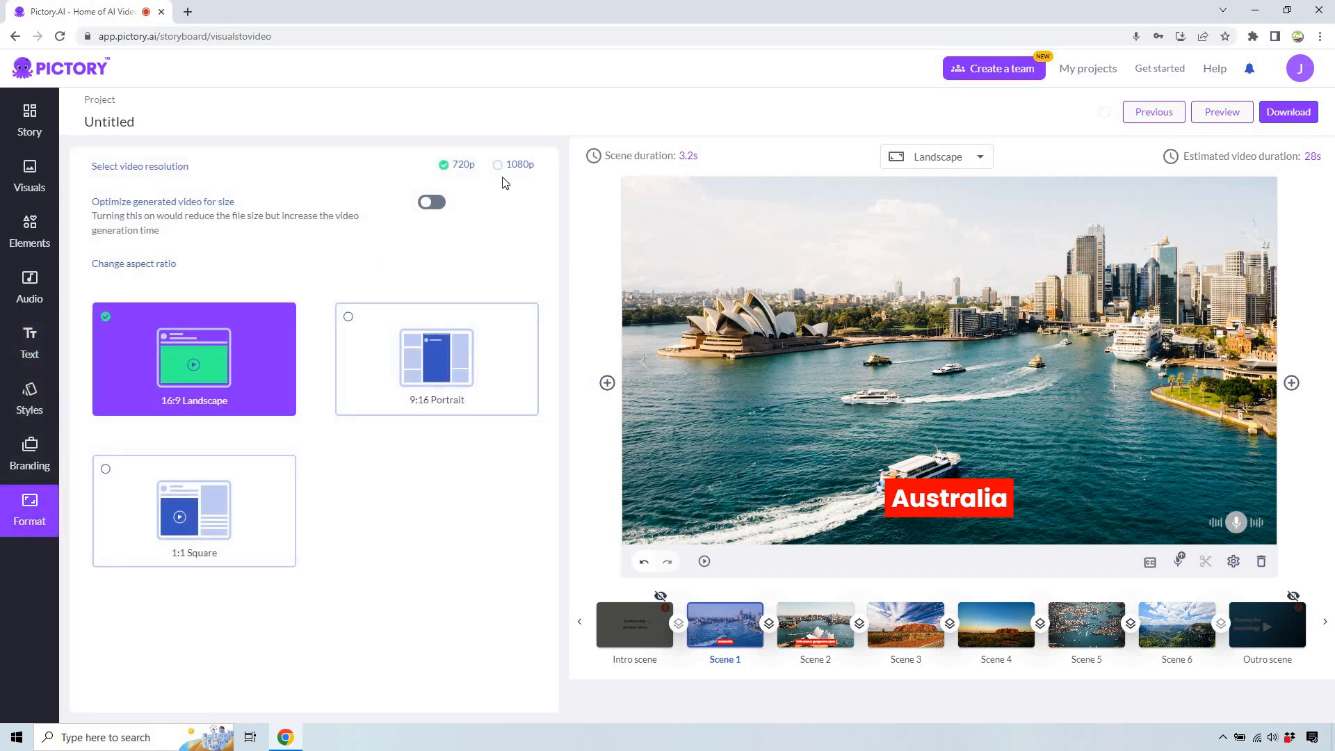
click(498, 164)
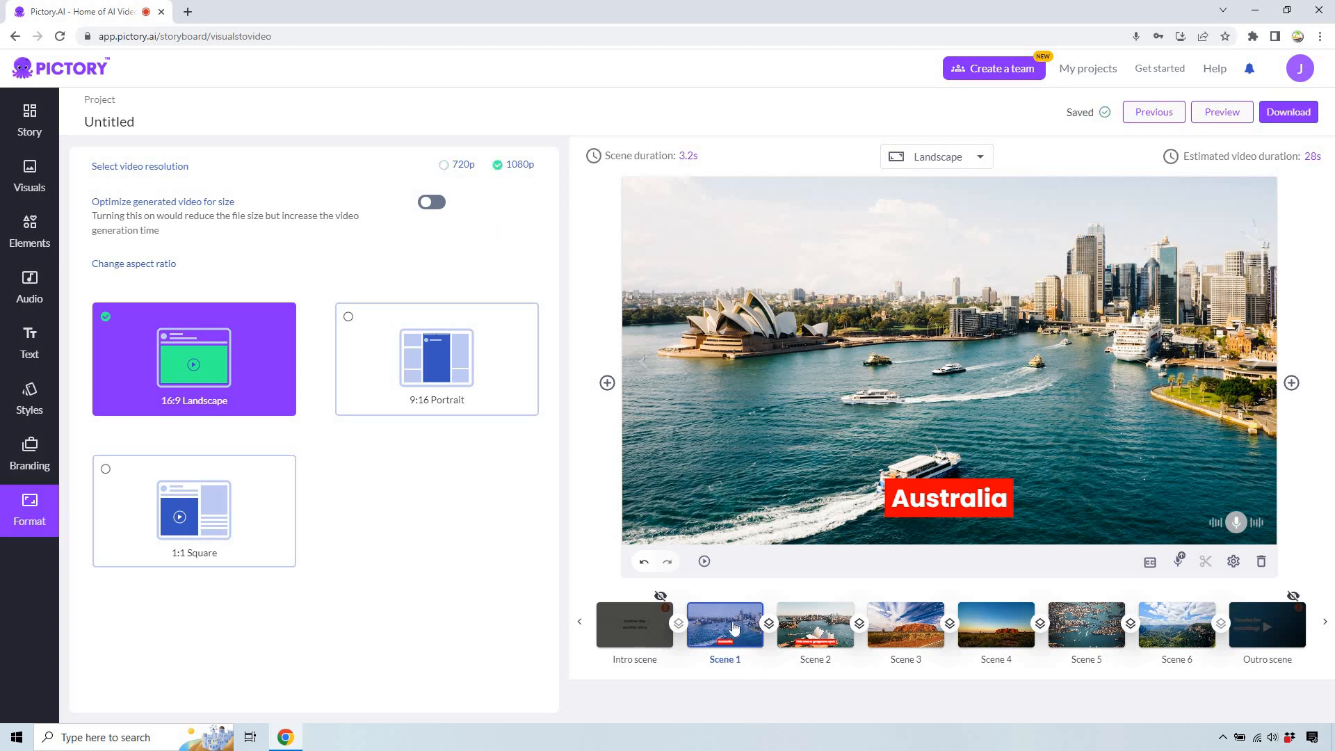
mouse_move(769, 626)
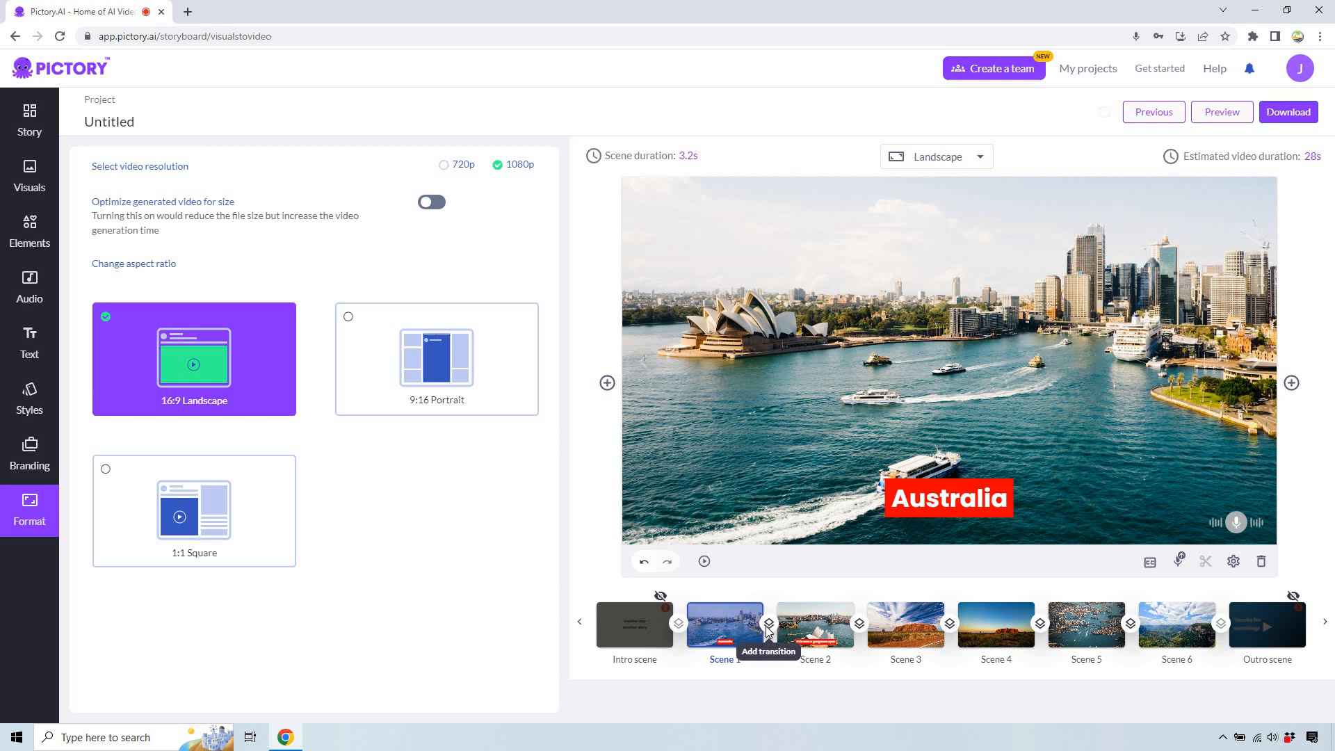
Apply transitions between the consecutive photo scenes from Scene 1 through Scene 6
click(767, 623)
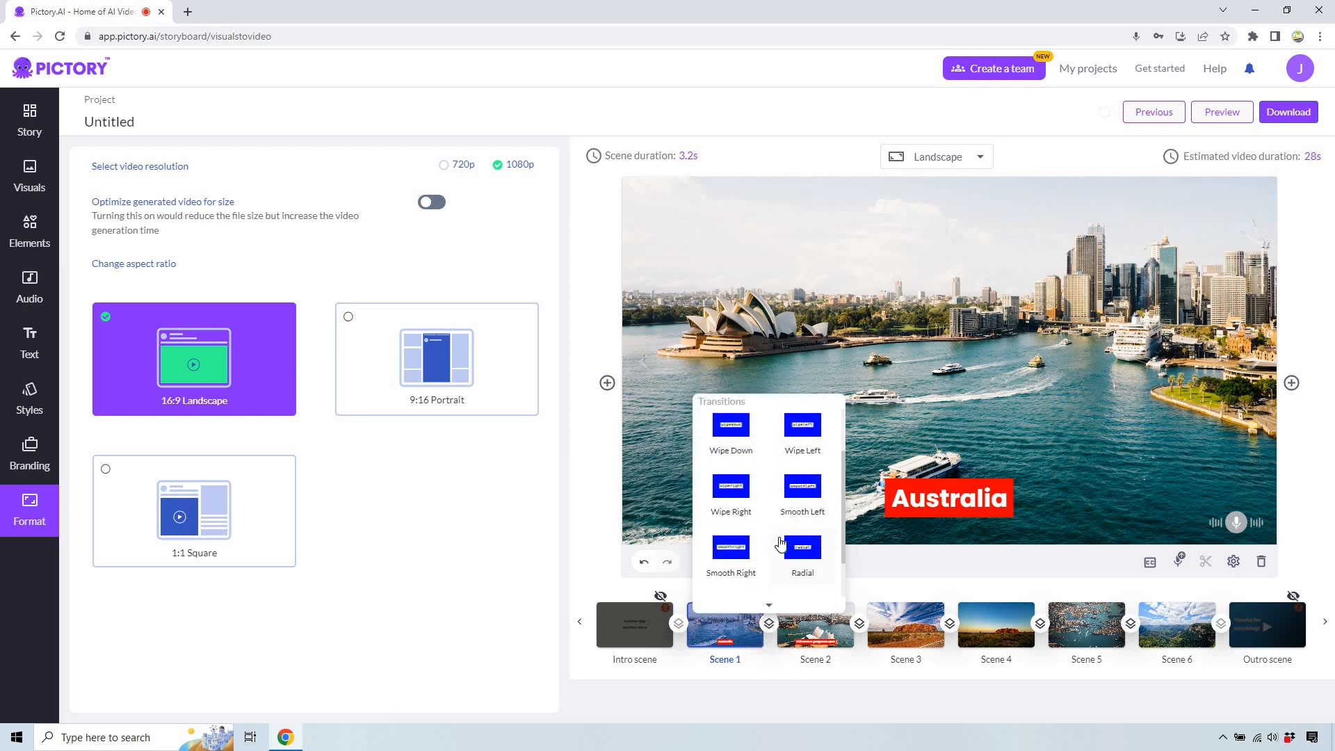
scroll(down, 3)
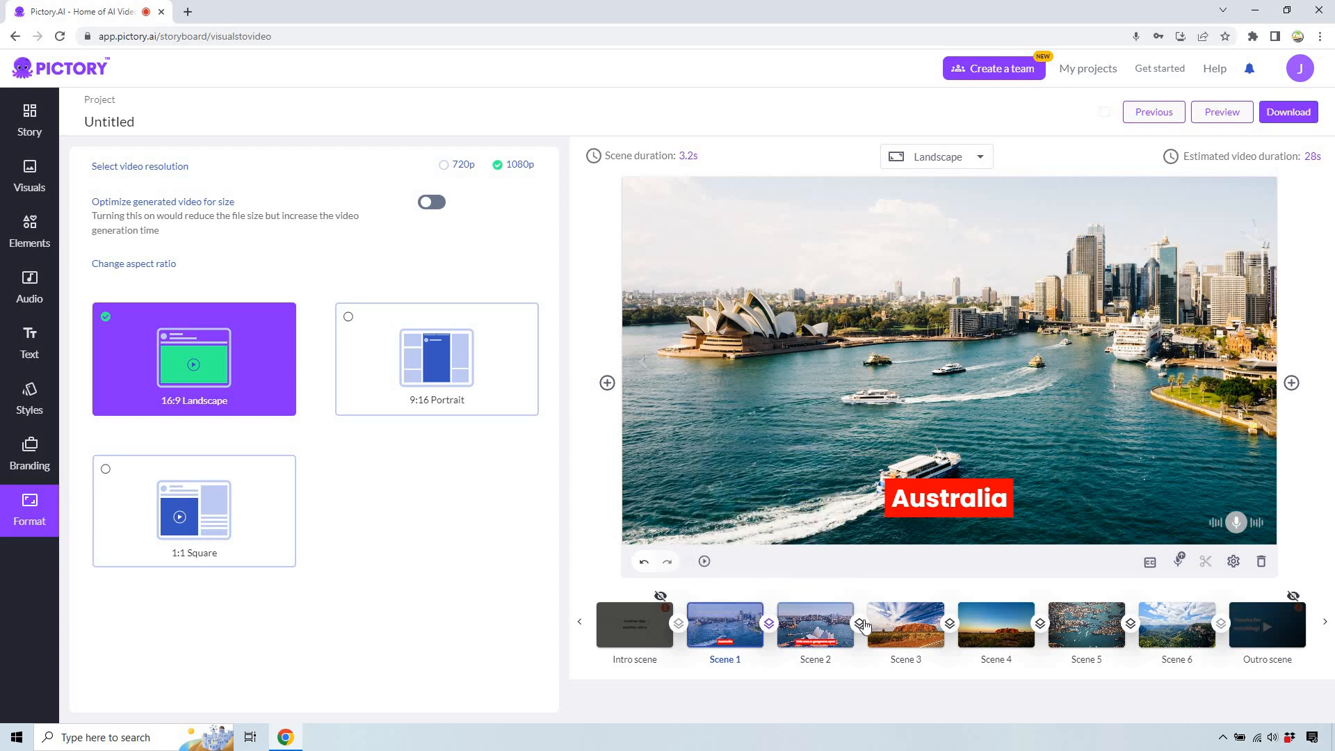
click(862, 623)
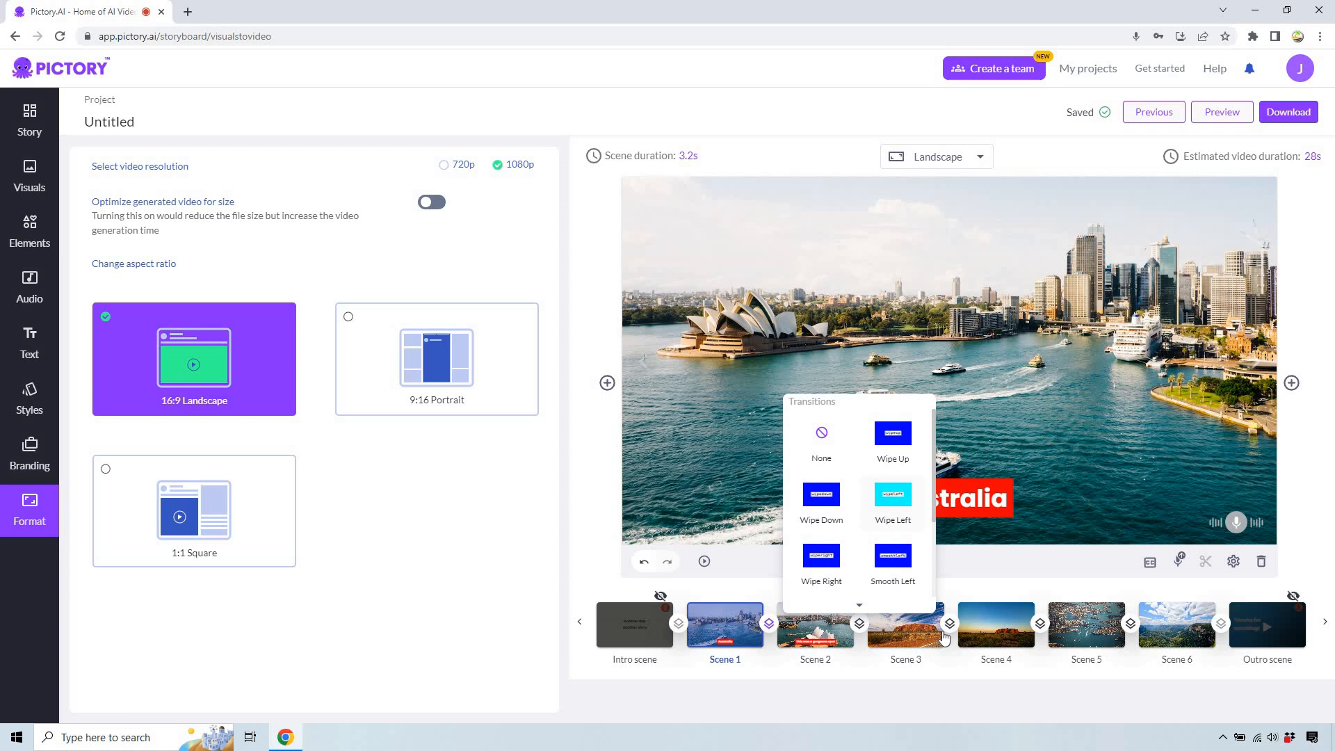
click(813, 626)
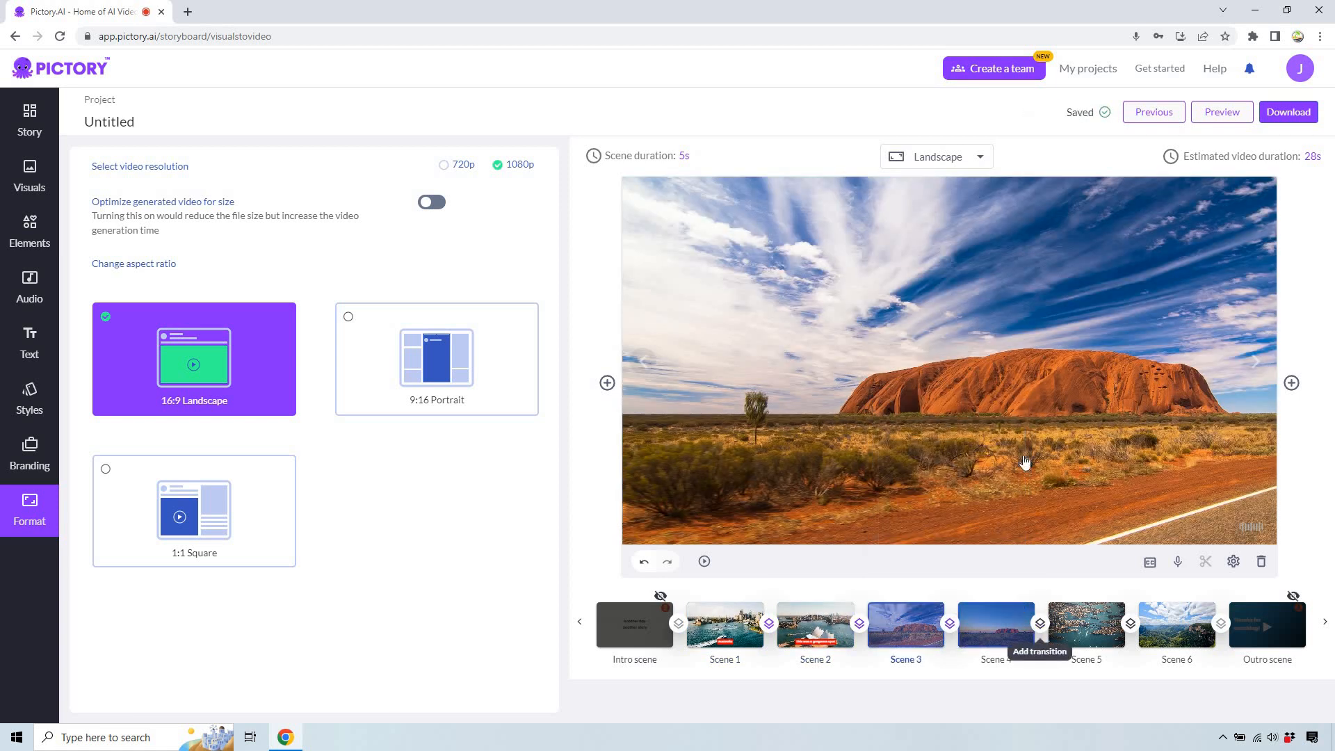
click(1039, 623)
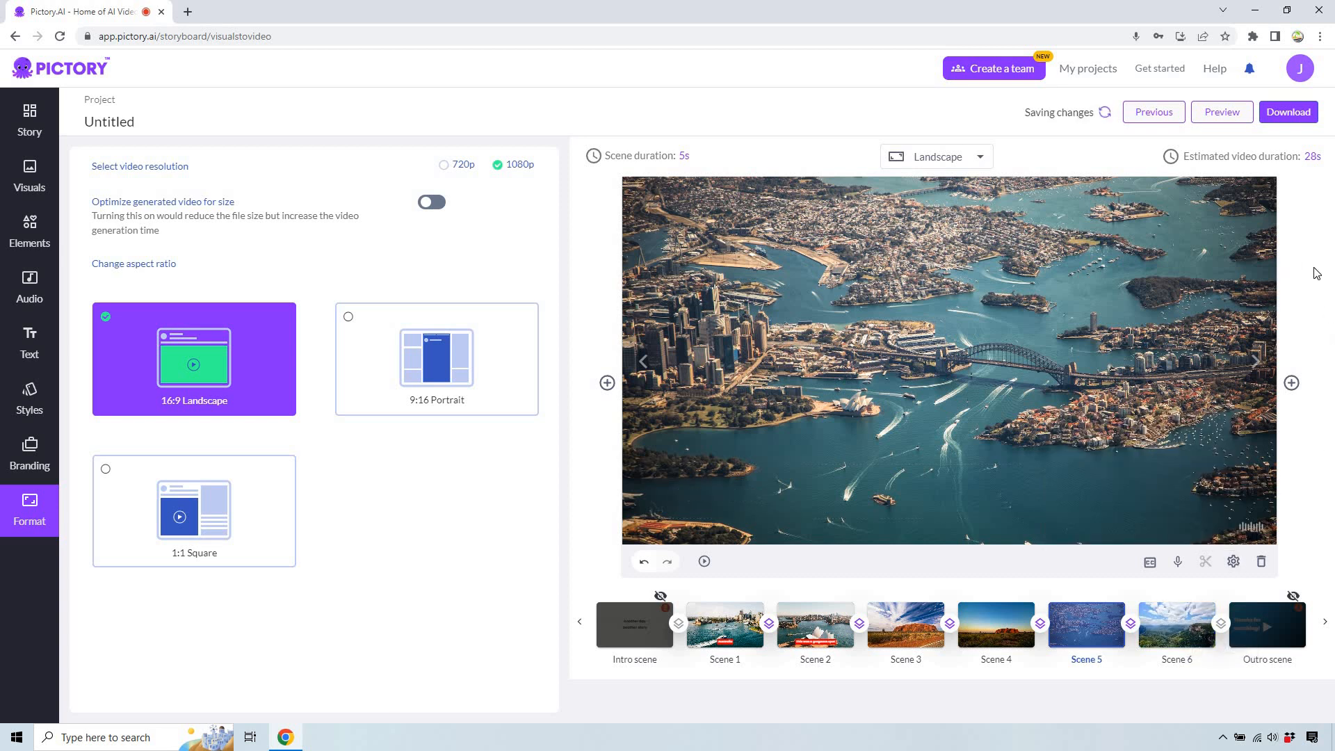
click(723, 626)
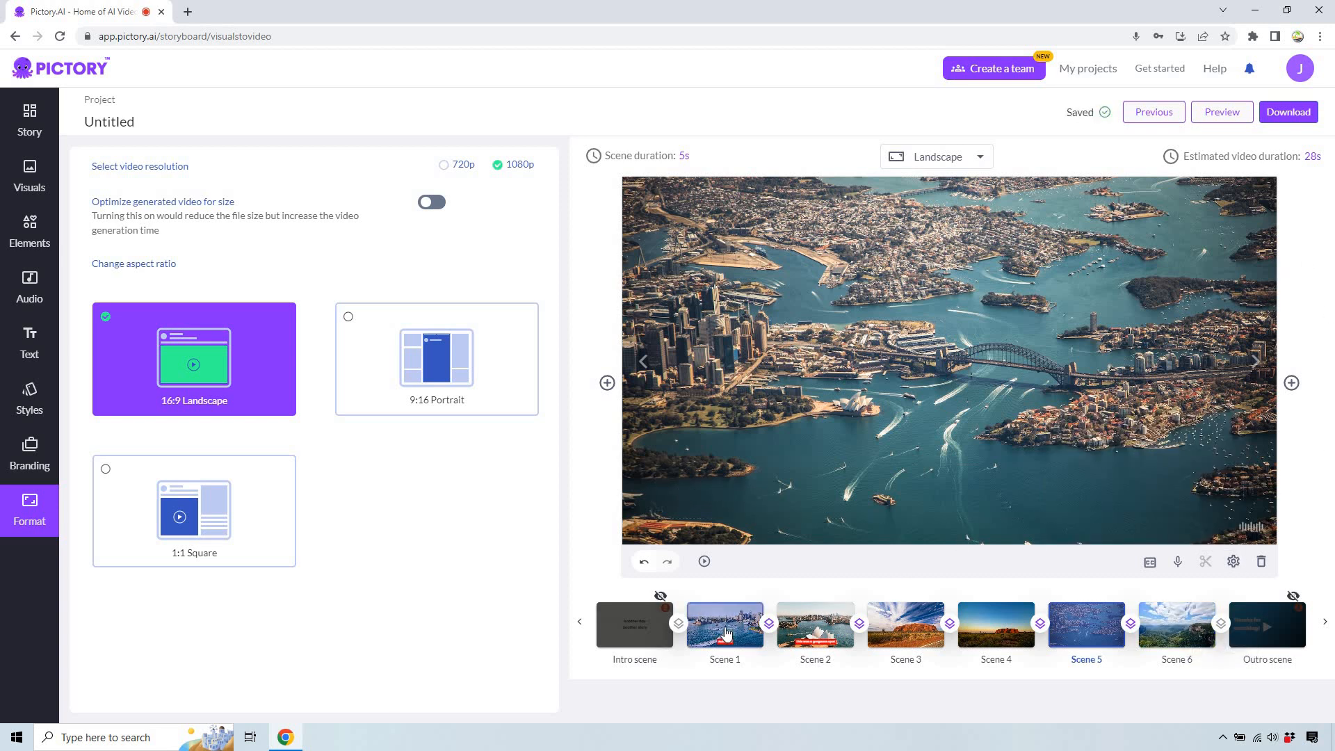
Play a preview of the whole 28-second slideshow past its midpoint, then close it on Scene 1
click(725, 625)
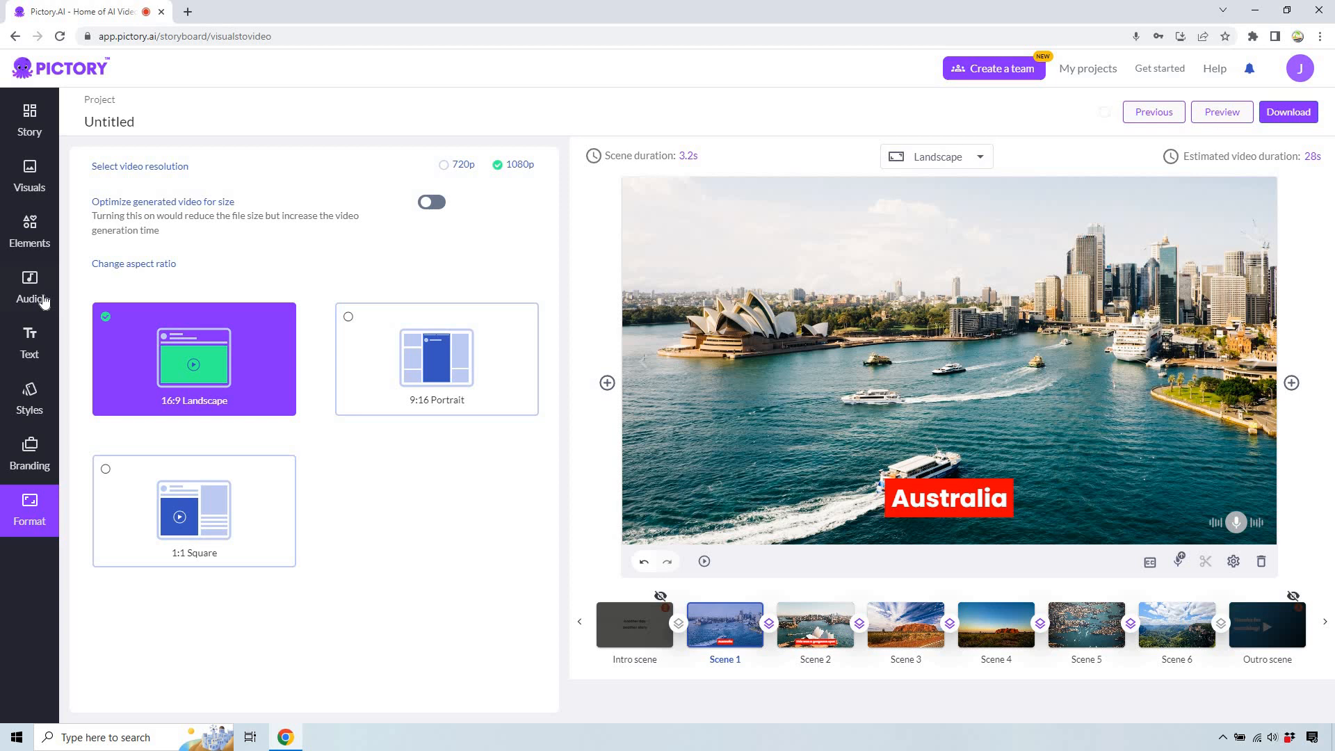
click(29, 288)
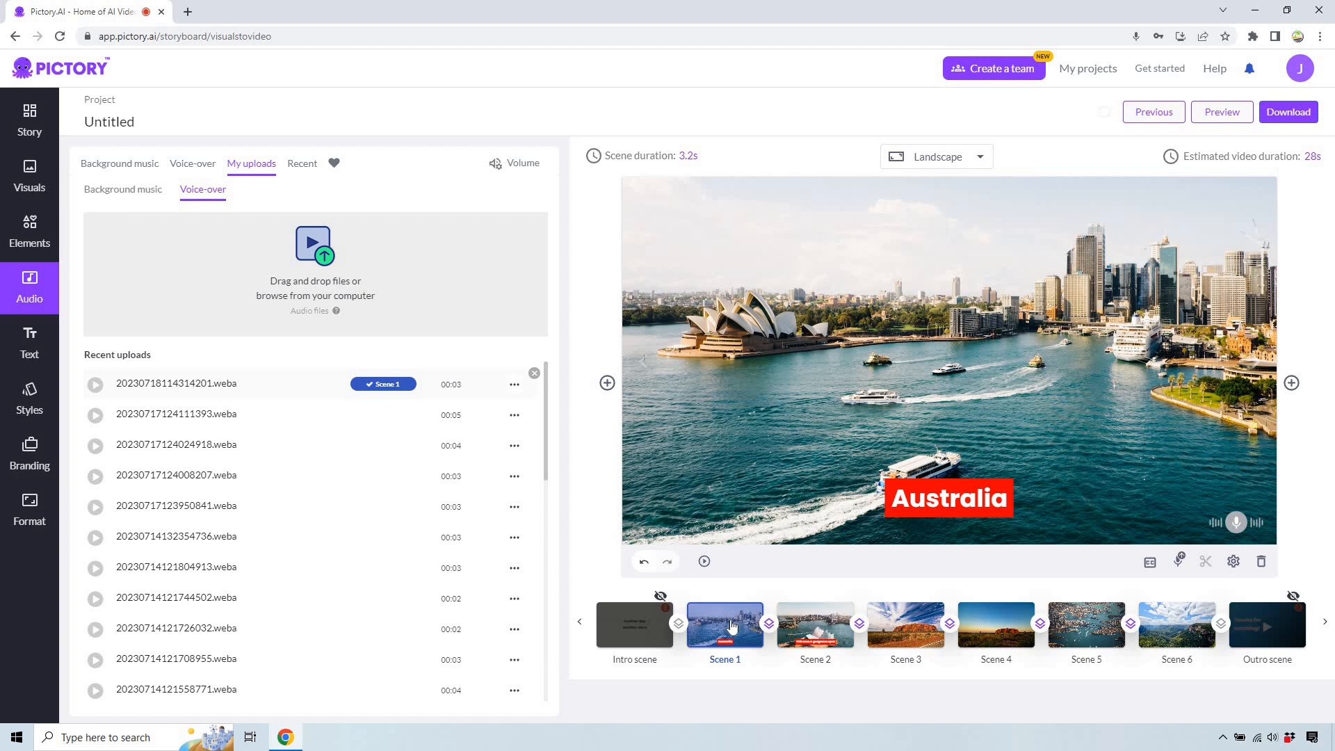
mouse_move(1221, 111)
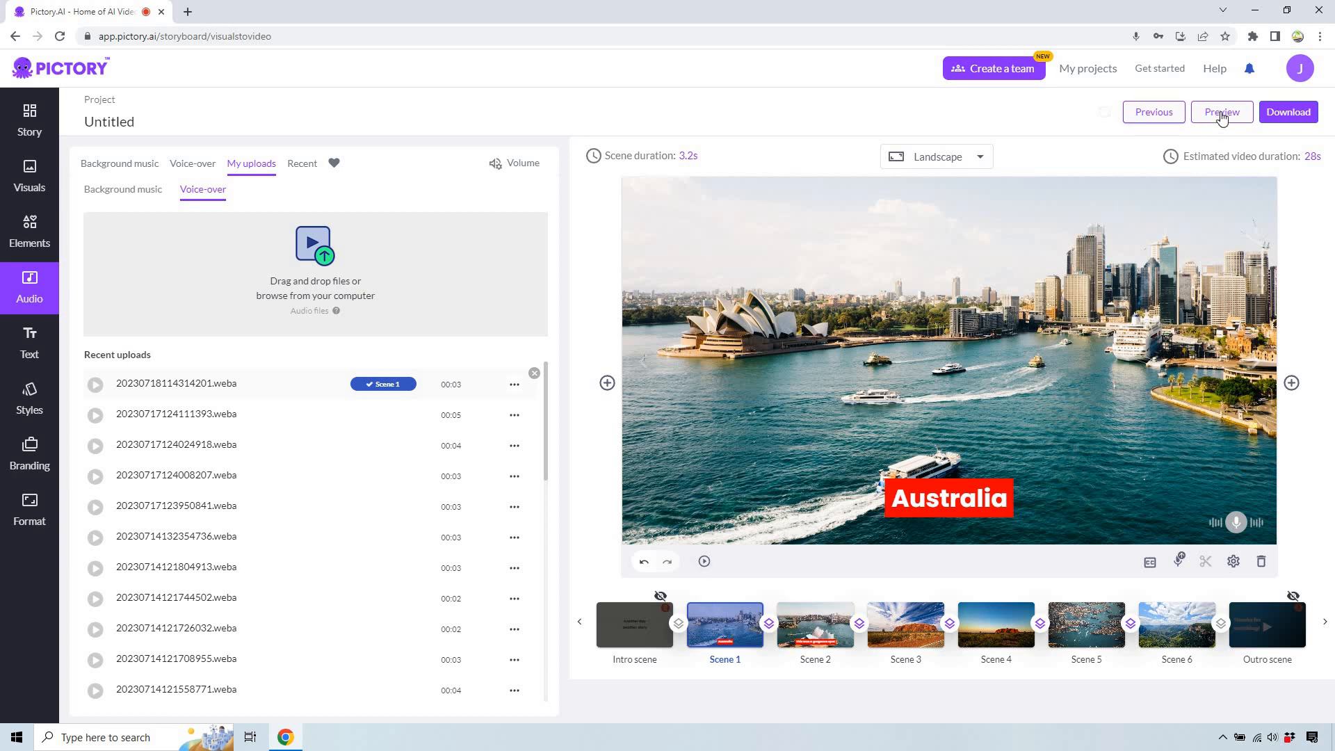
click(1222, 111)
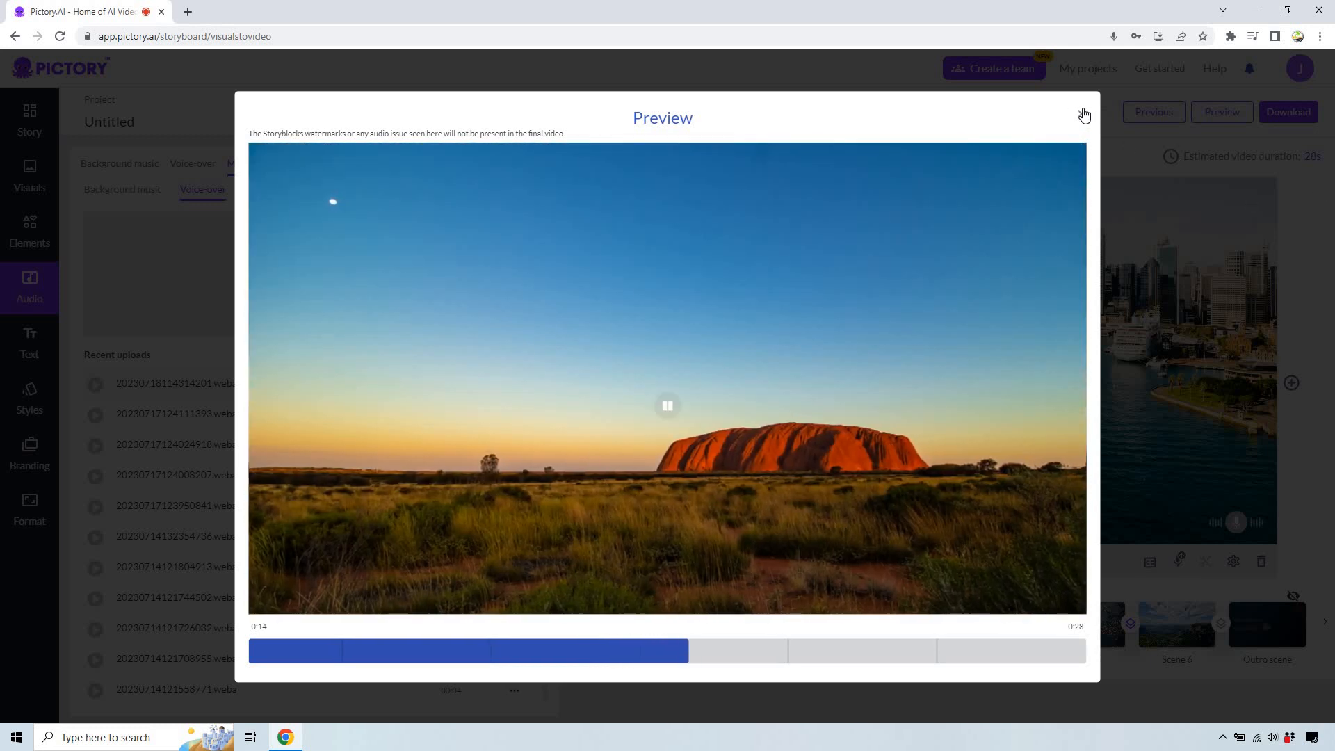
click(1084, 114)
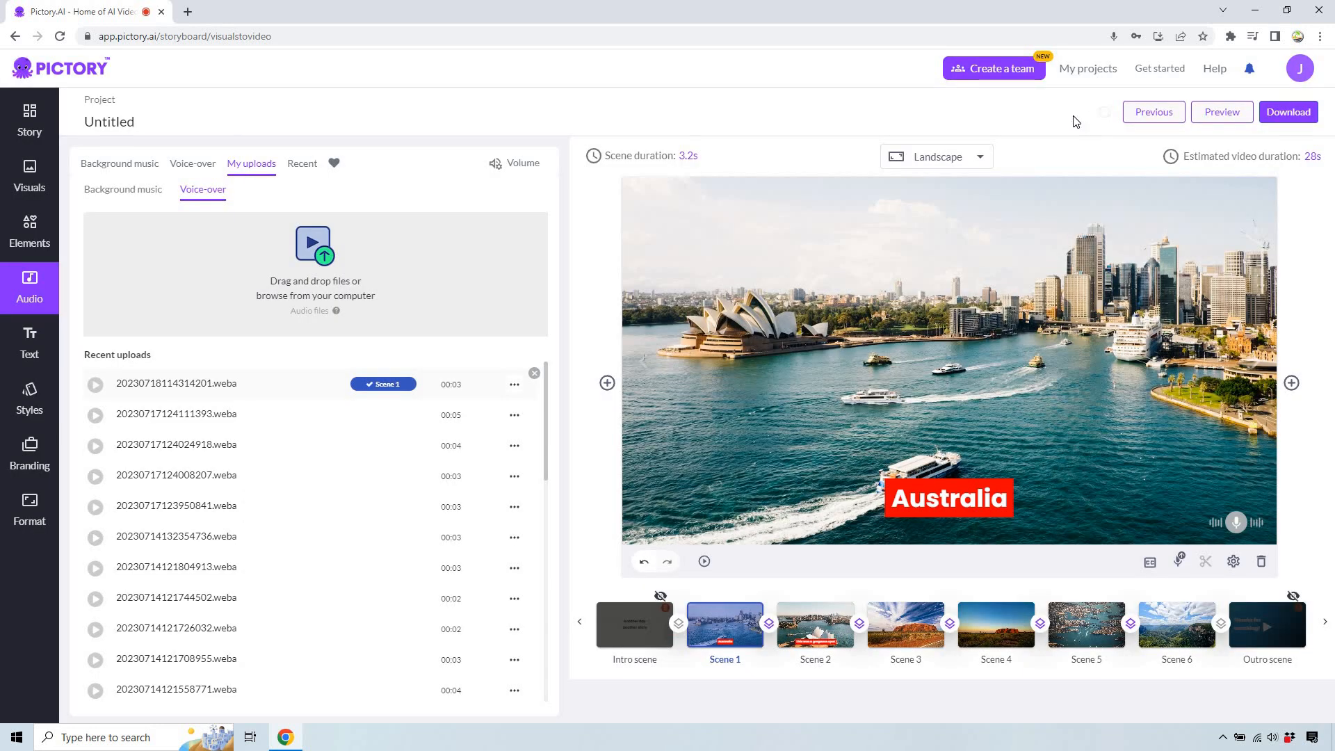